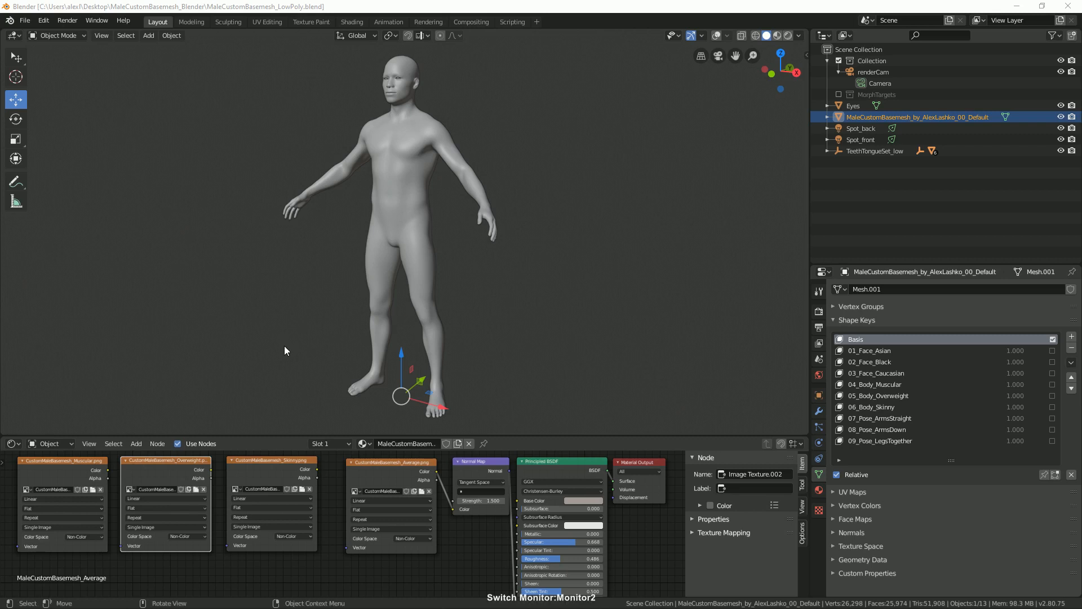
mouse_move(280, 264)
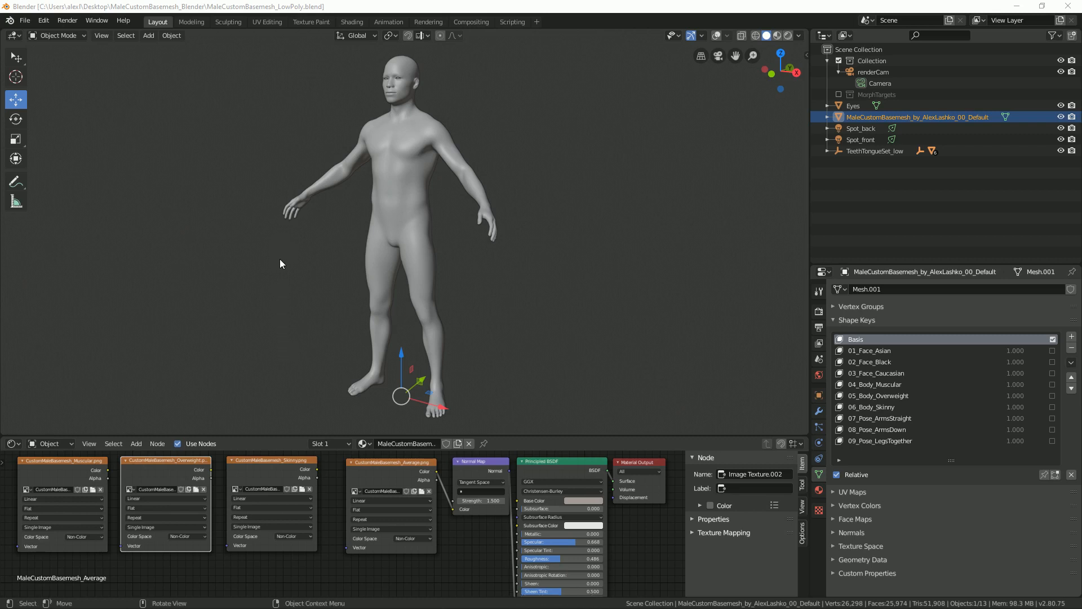
mouse_move(324, 307)
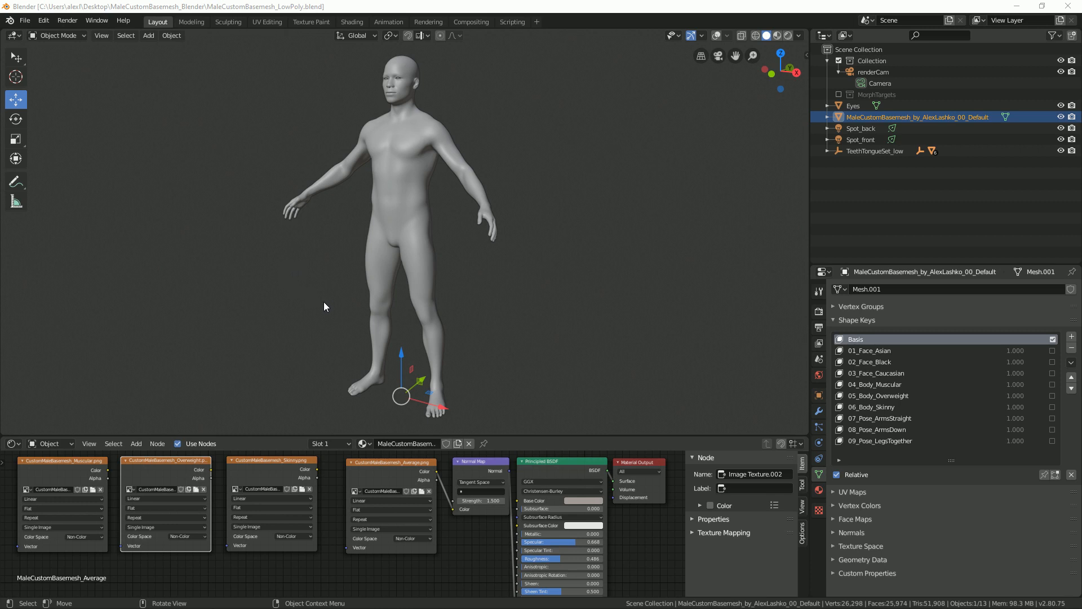
mouse_move(619, 322)
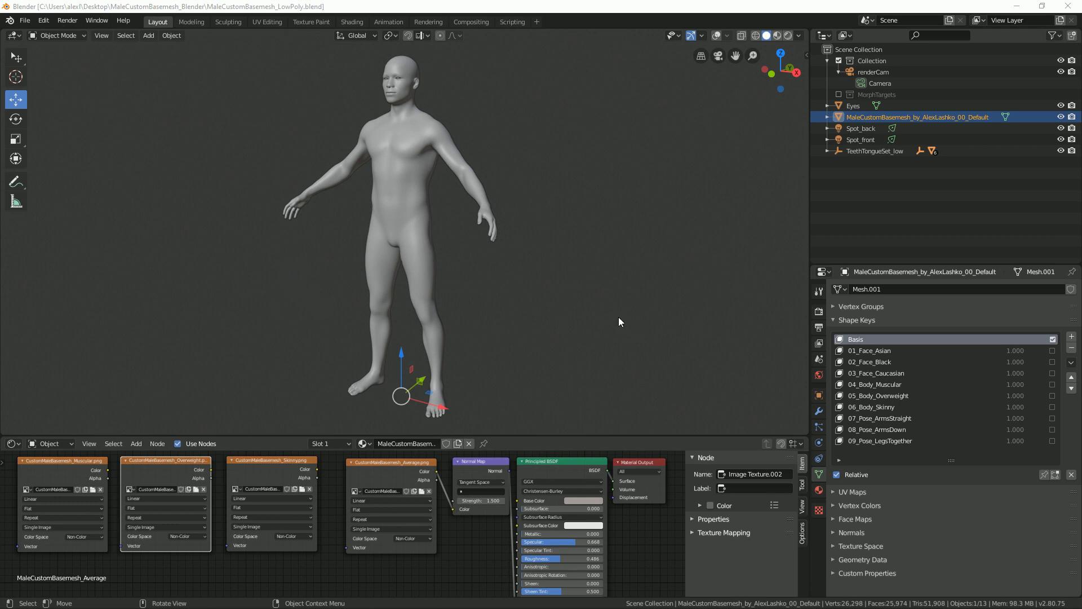
mouse_move(619, 309)
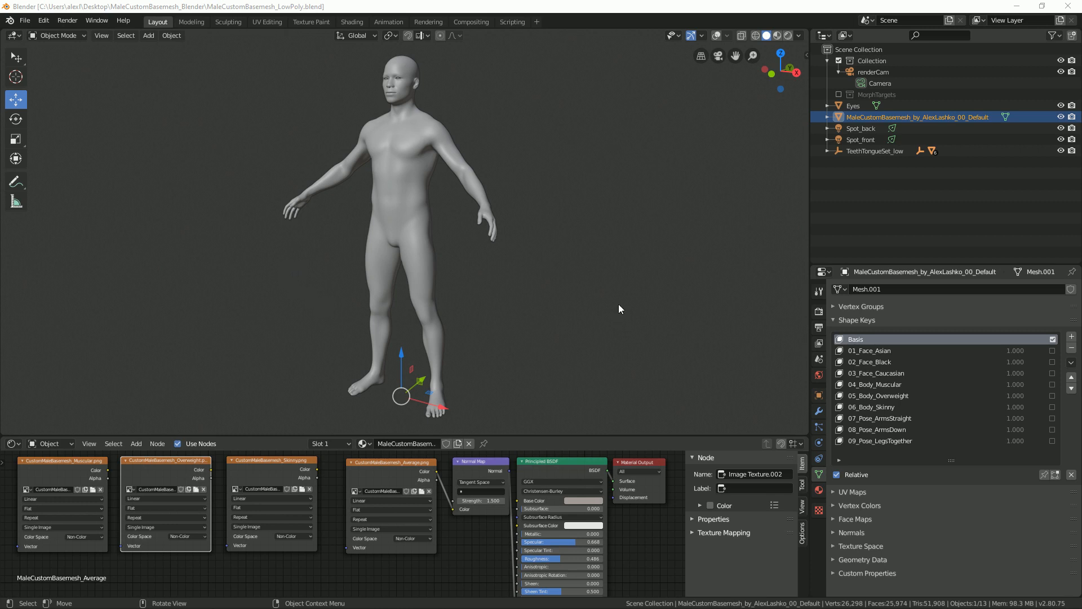
mouse_move(665, 157)
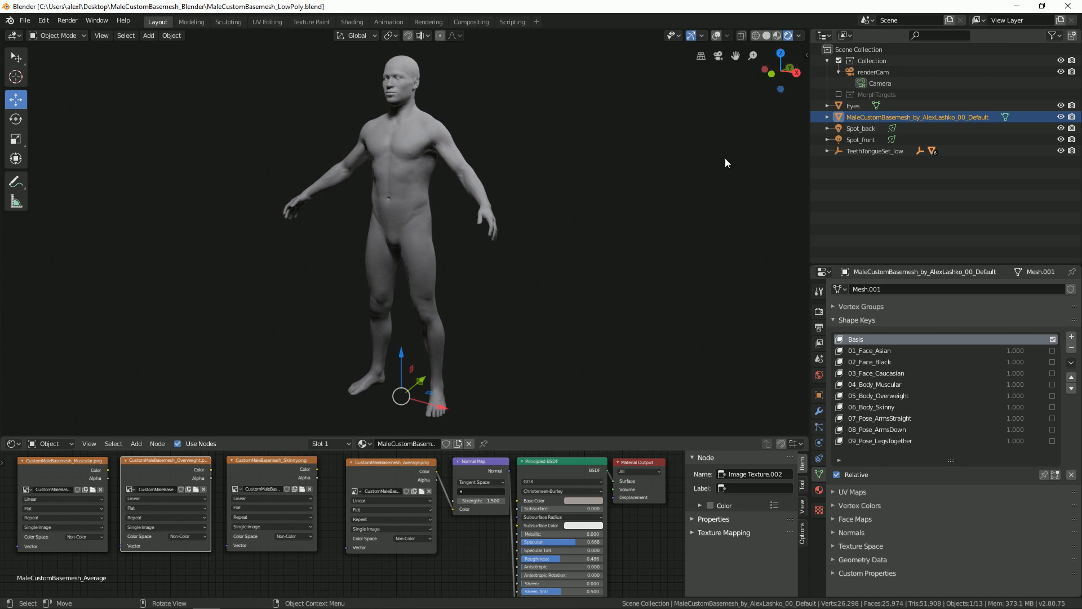
mouse_move(714, 172)
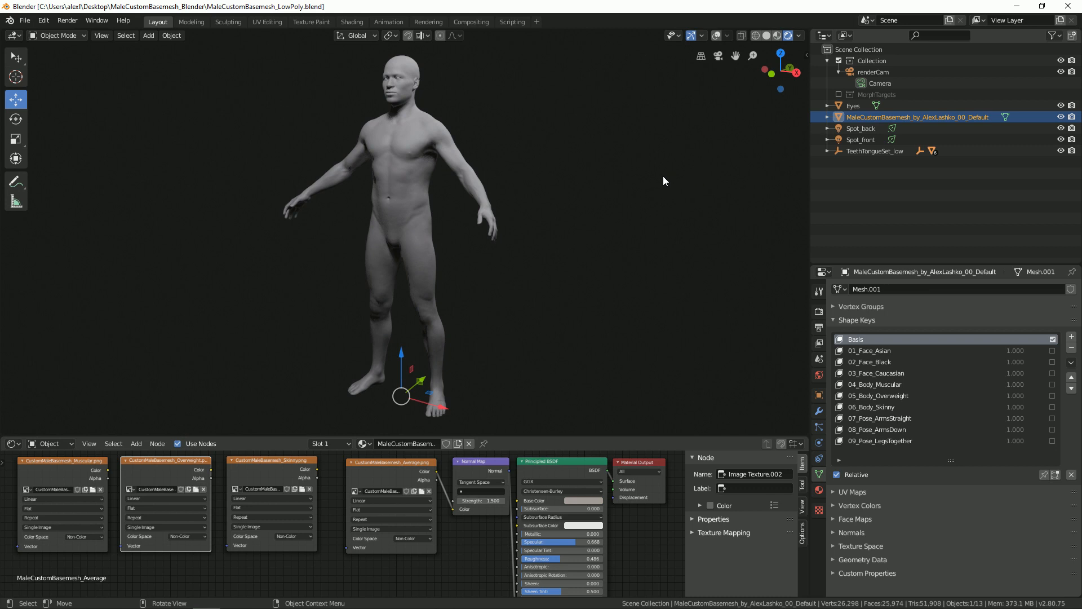
mouse_move(647, 196)
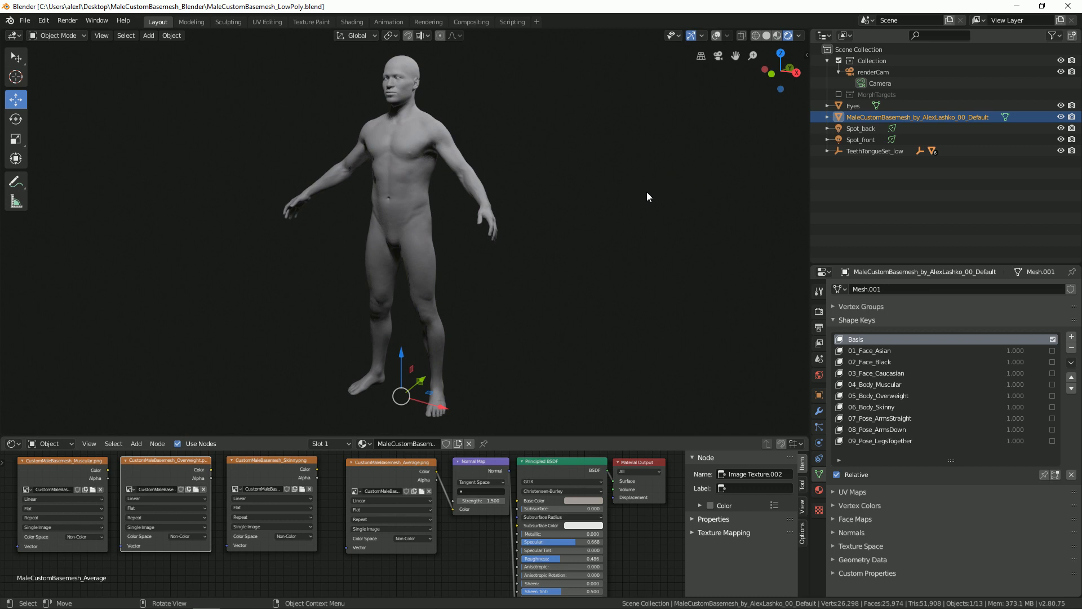
mouse_move(643, 234)
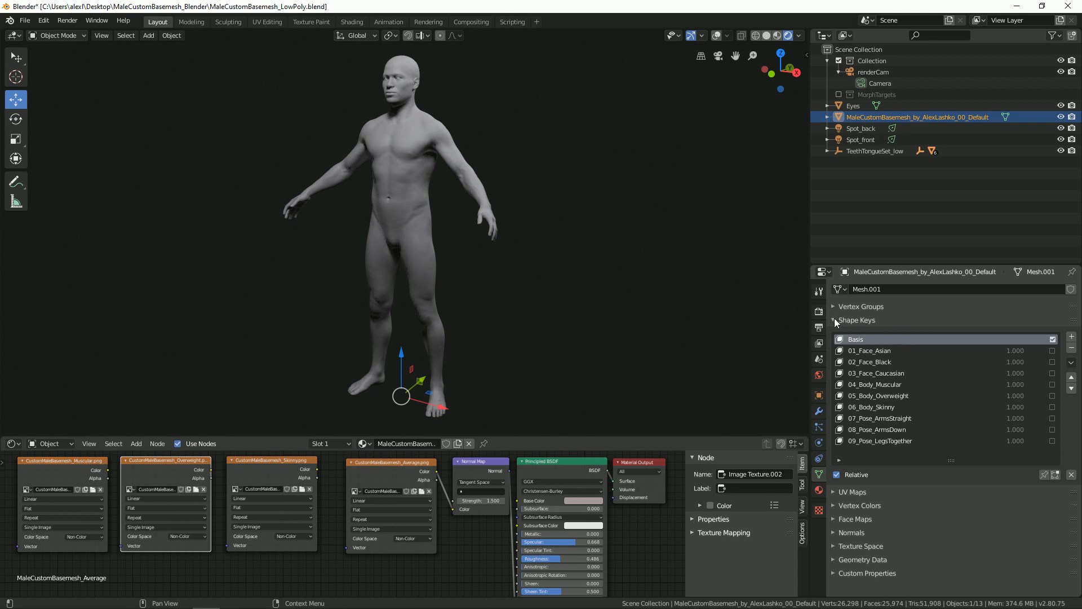
mouse_move(1021, 461)
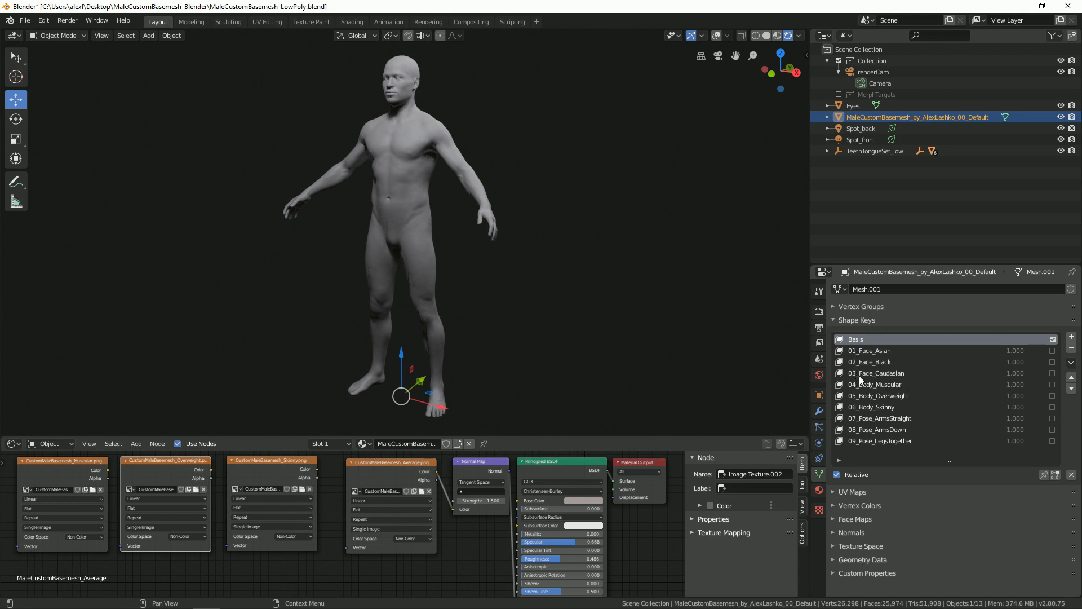
mouse_move(861, 384)
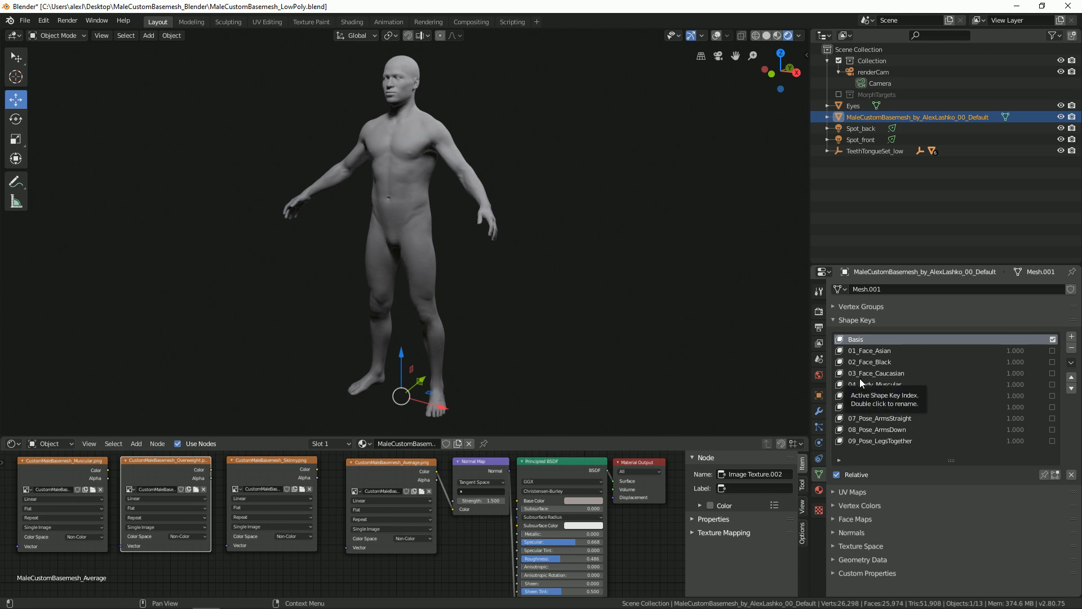
mouse_move(867, 414)
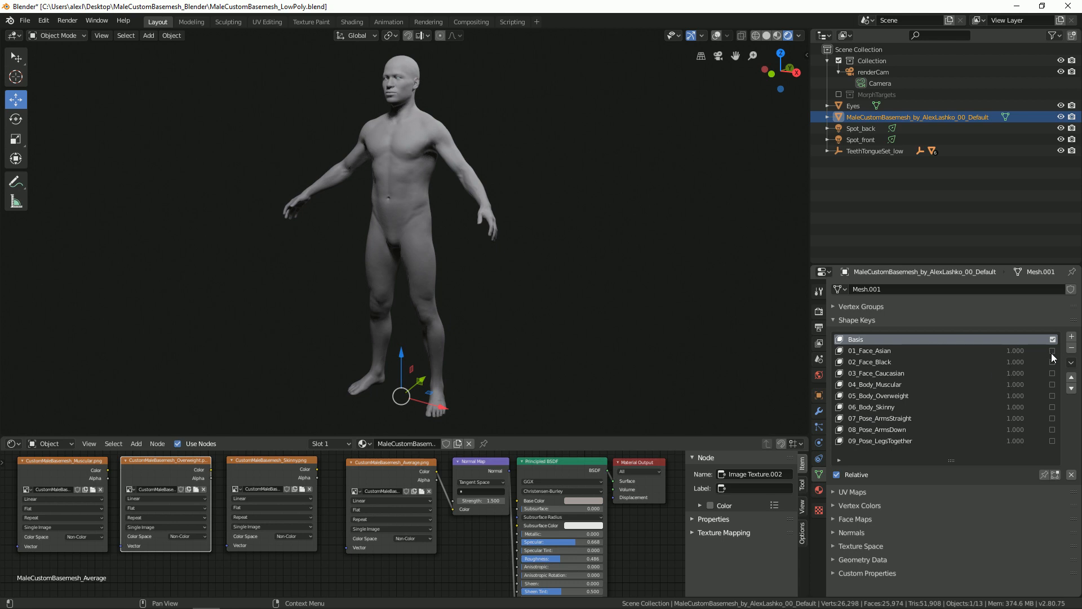
Enable the 01_Face_Asian and 04_Body_Muscular shape keys at value 1.0
click(1052, 350)
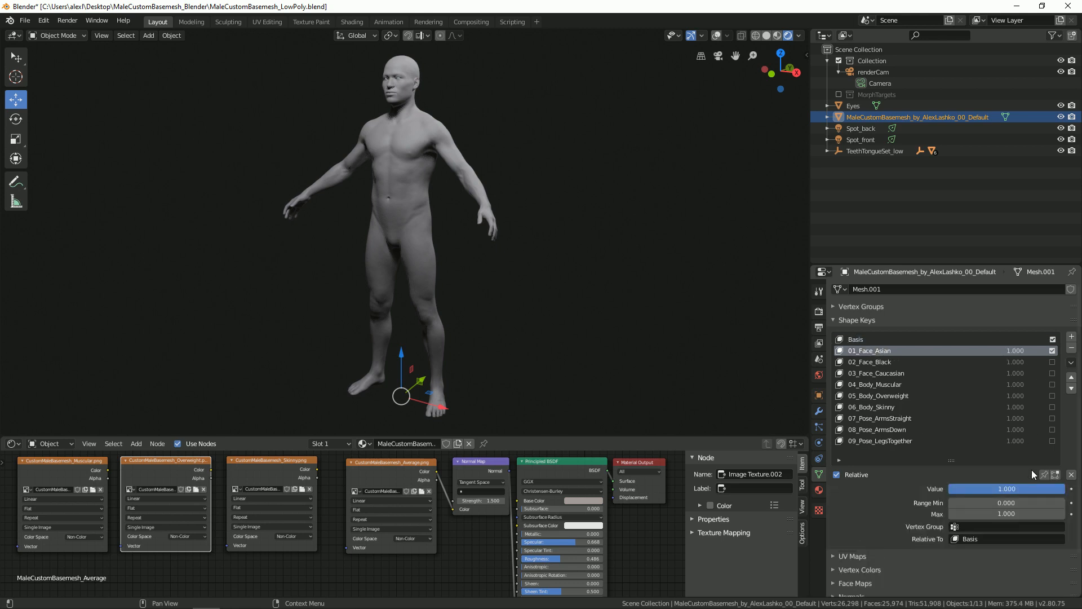
drag(1028, 488, 986, 488)
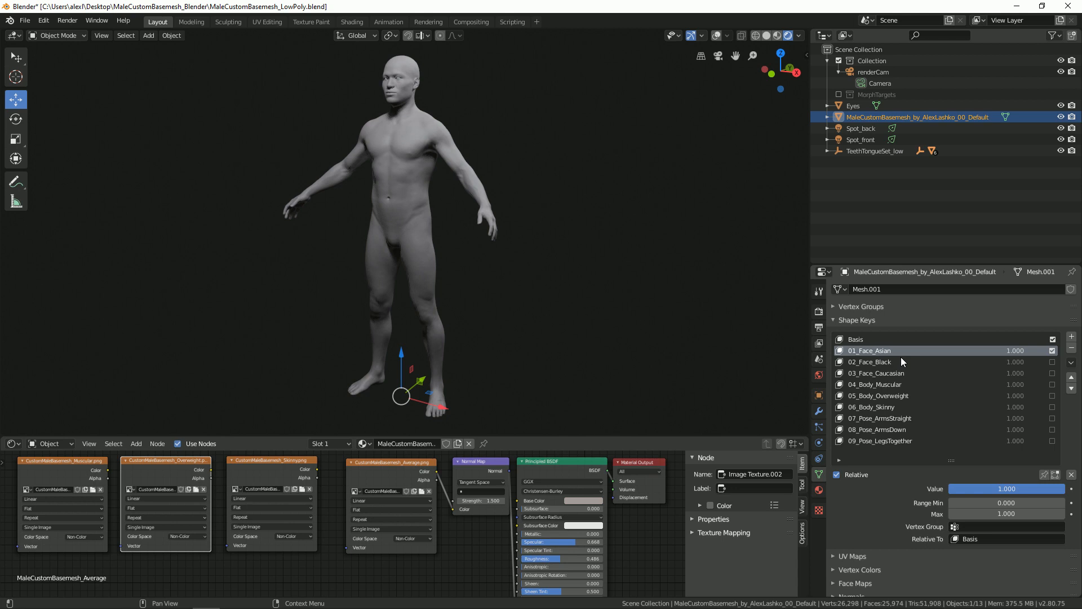
mouse_move(1053, 397)
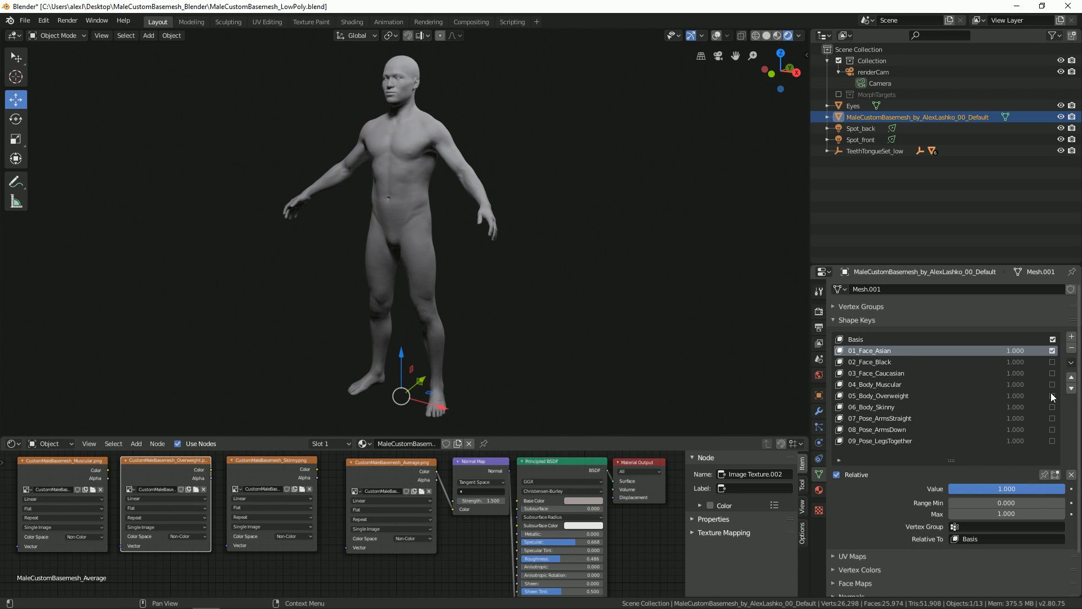
mouse_move(1049, 394)
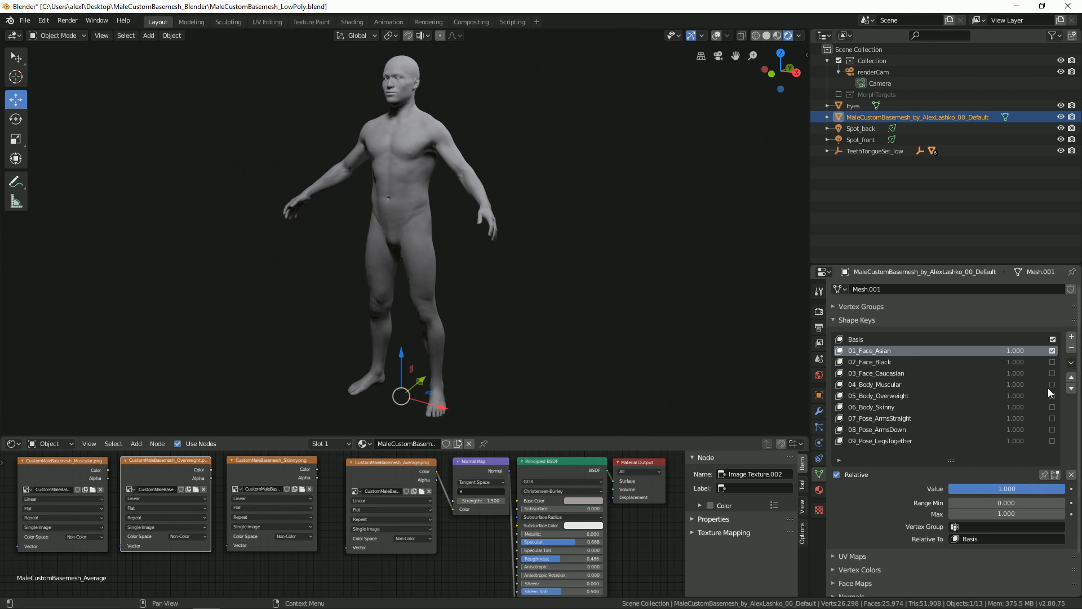
click(877, 384)
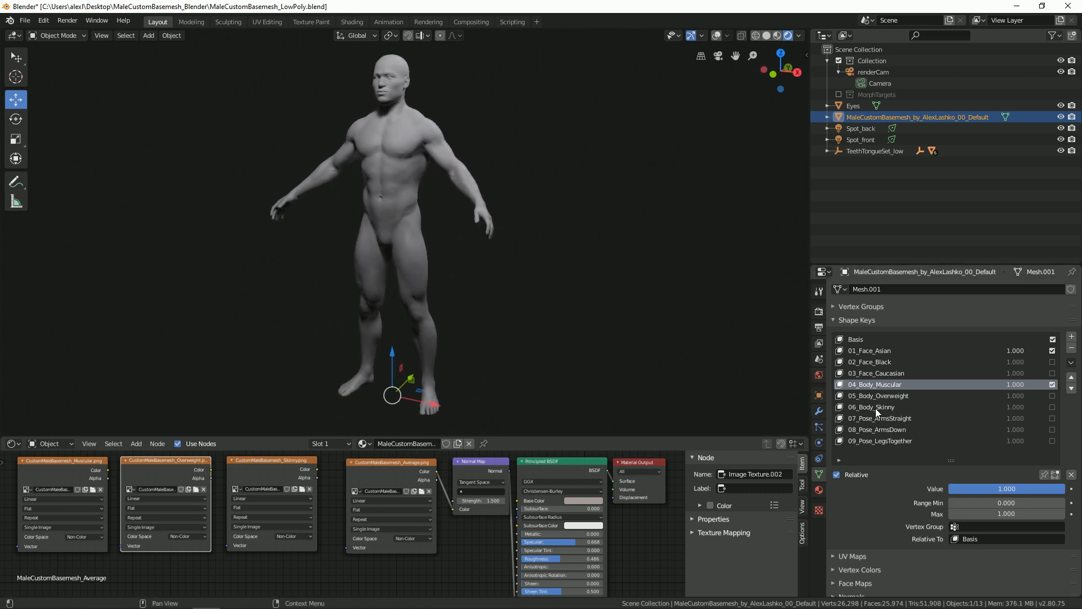
Enable 06_Body_Skinny and settle its Value slider around 0.474
click(871, 407)
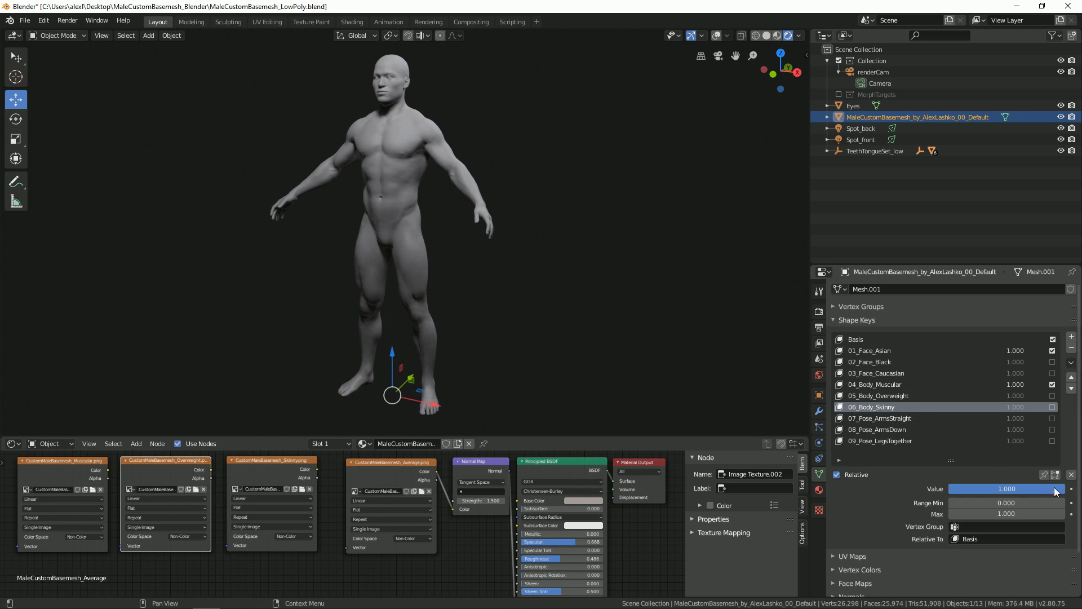
drag(1028, 488, 1005, 488)
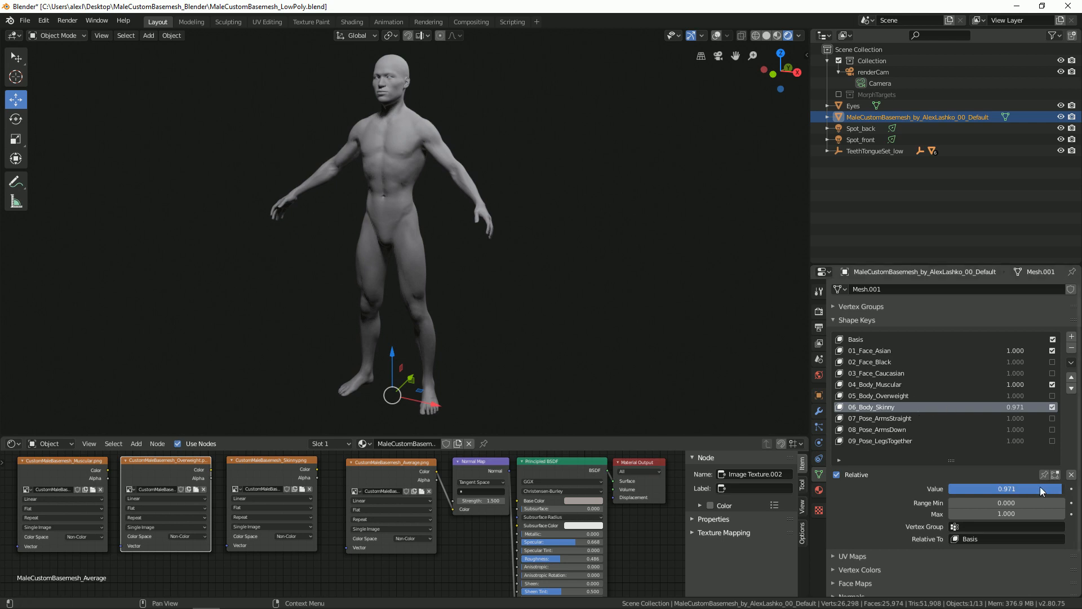
drag(1042, 488, 986, 488)
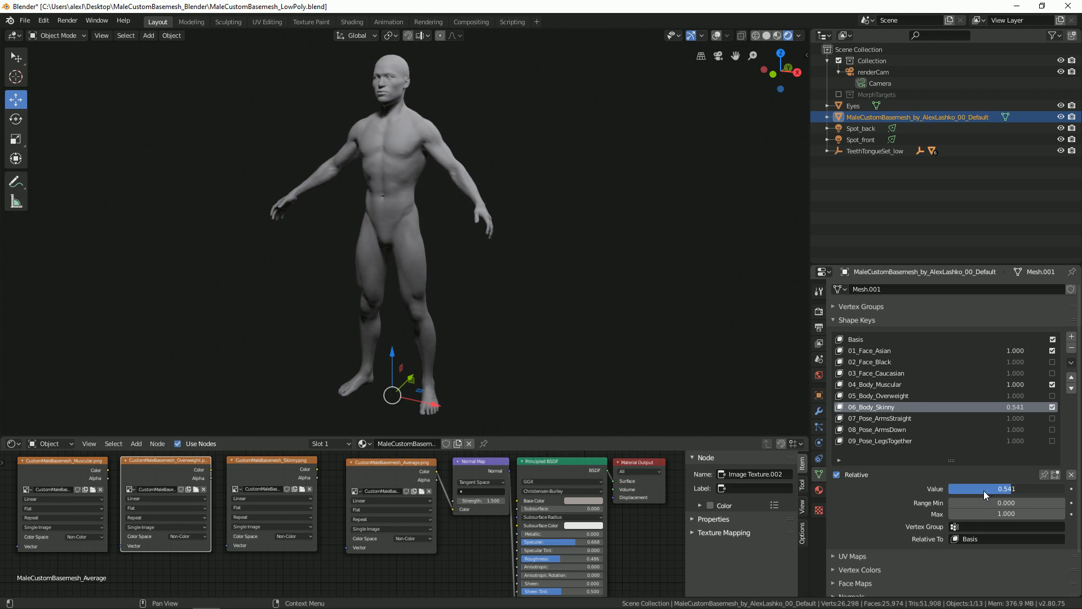
drag(1001, 488, 971, 488)
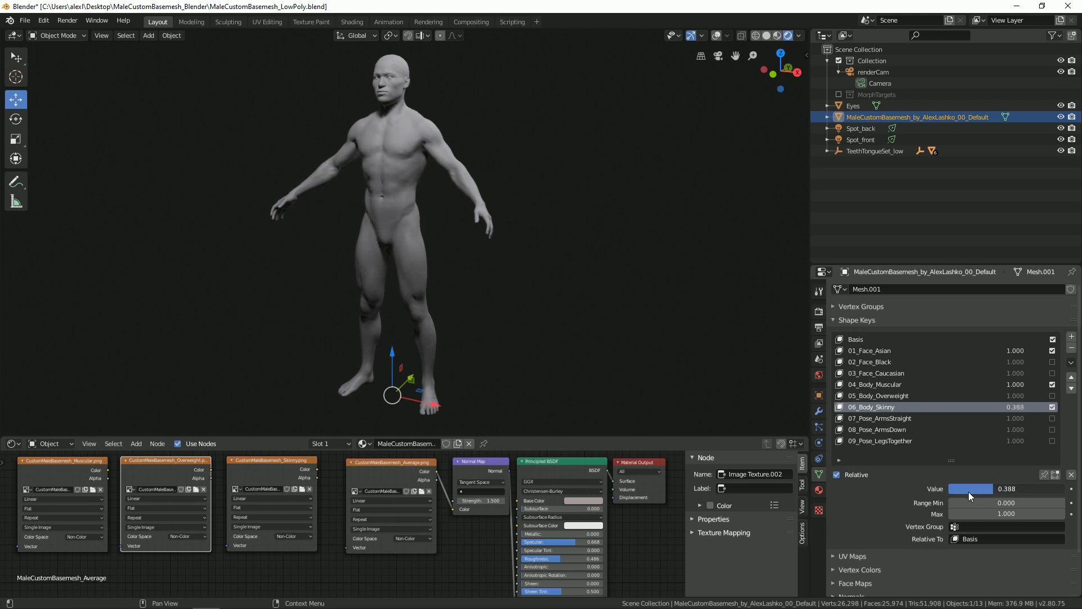
drag(971, 488, 1007, 488)
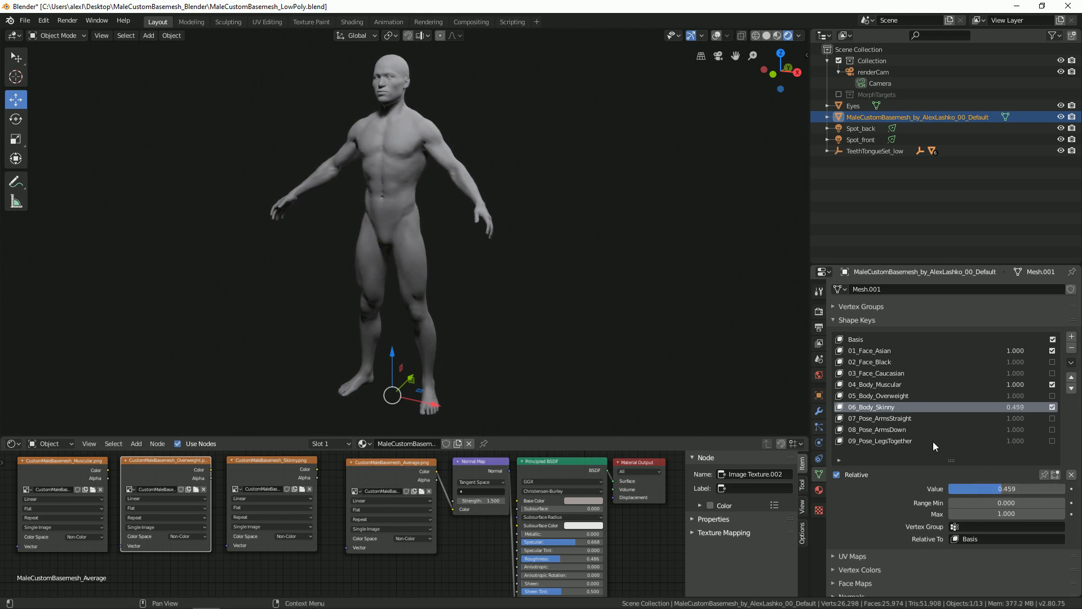
drag(988, 488, 1008, 488)
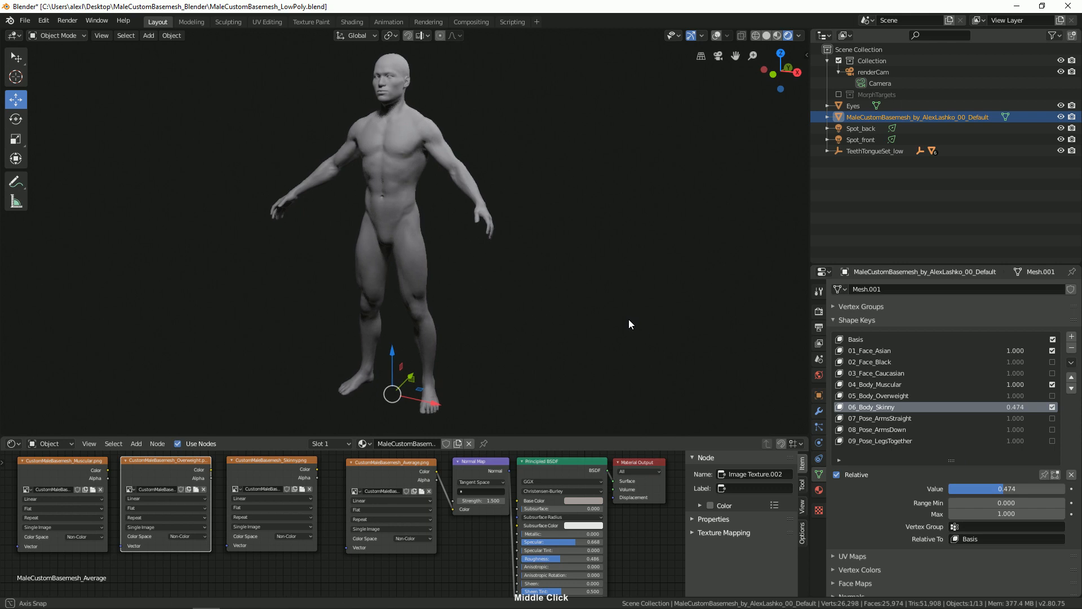
Enable the 08_Pose_ArmsDown shape key at 1.0 so the arms hang down
drag(629, 325, 483, 315)
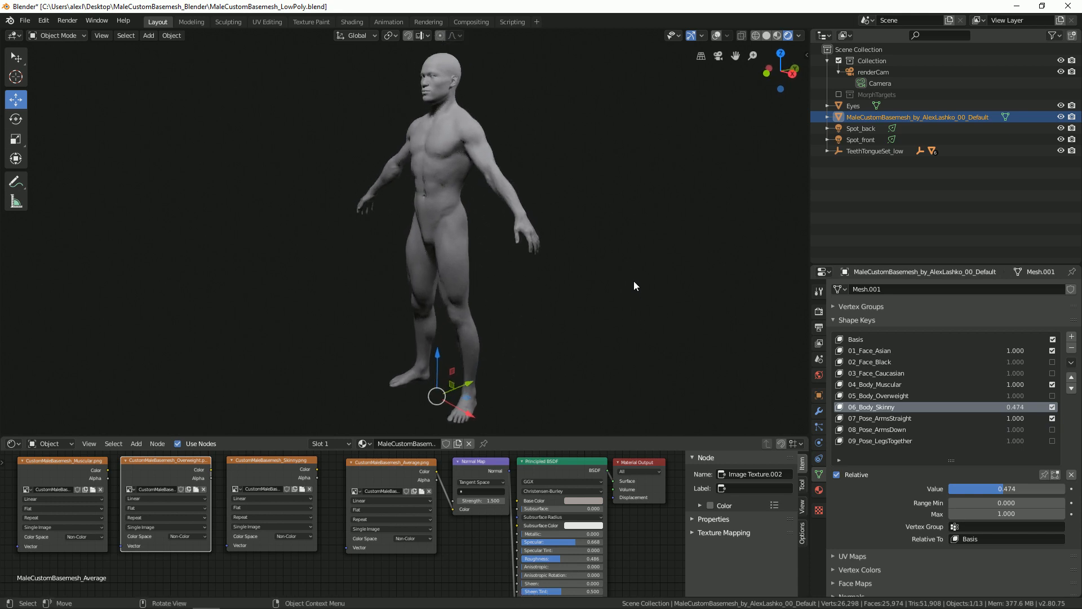
mouse_move(629, 268)
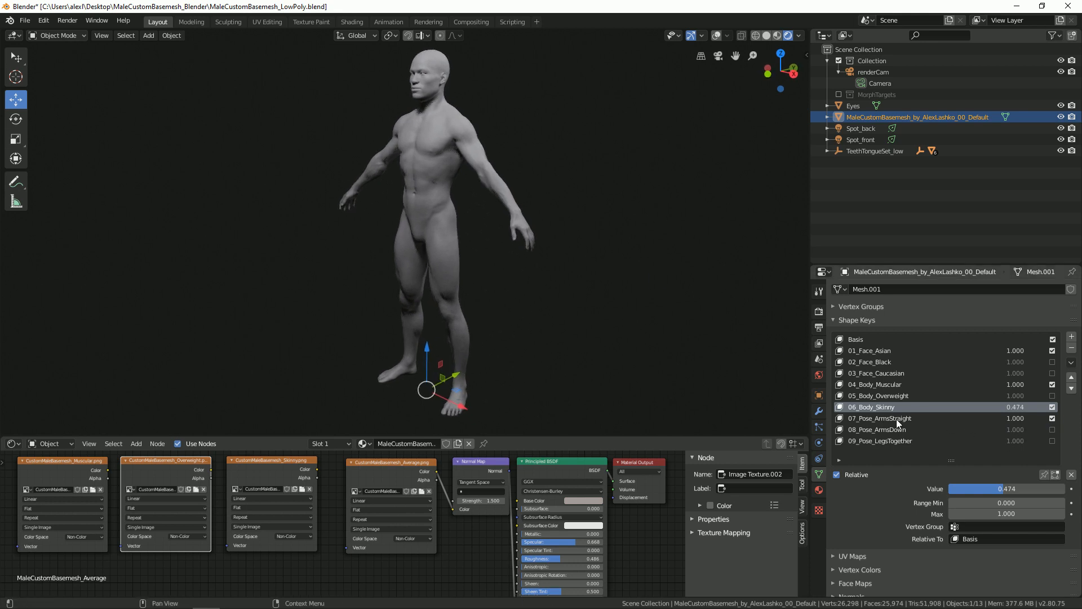
click(880, 417)
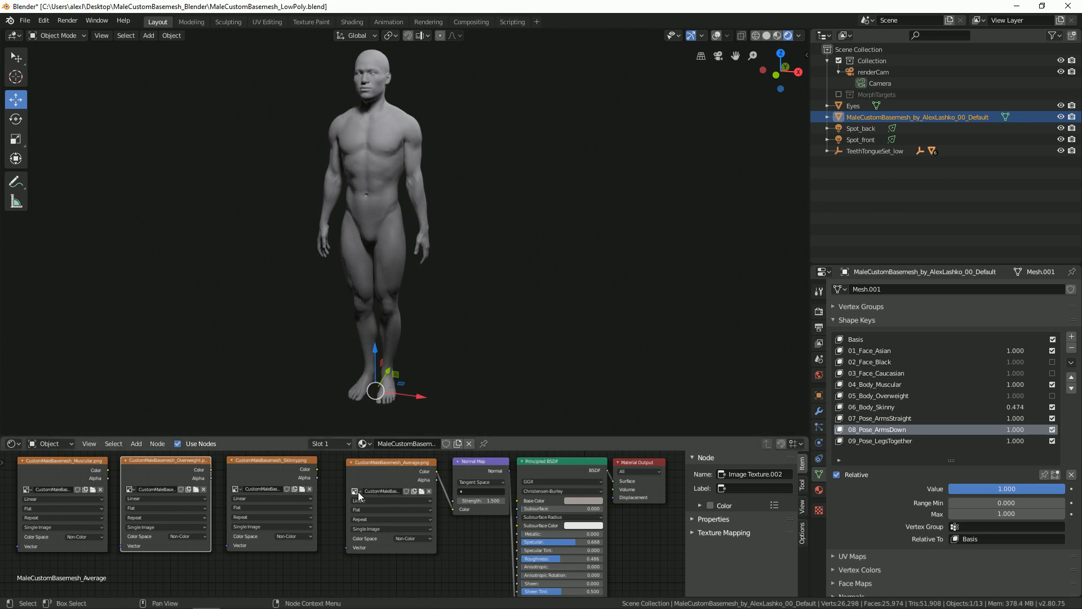
Load the muscular normal map image, then link the Overweight texture's Color into the Normal Map node
click(420, 491)
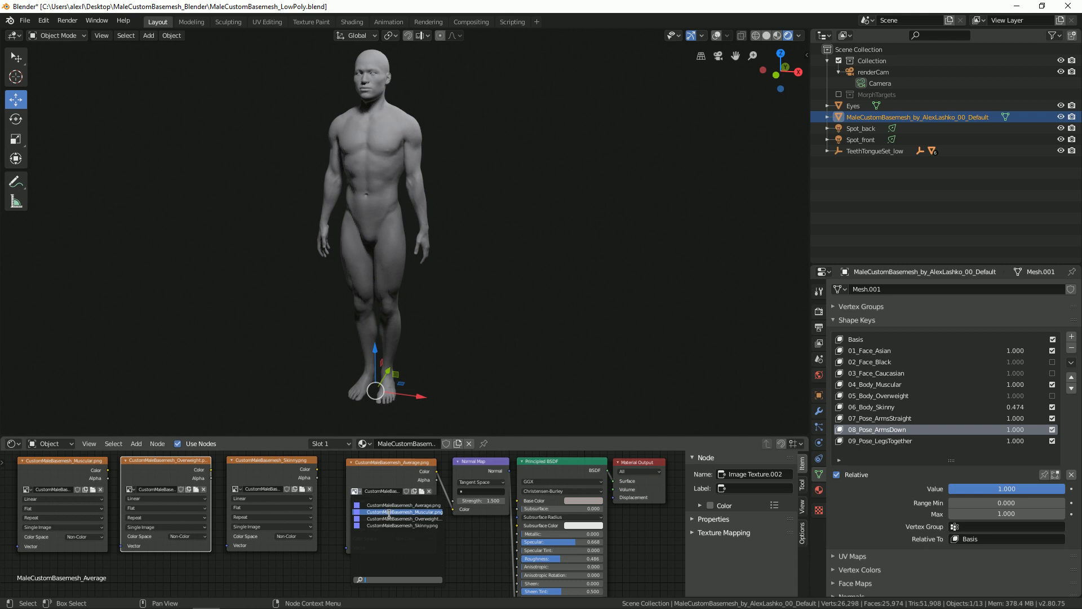
click(400, 505)
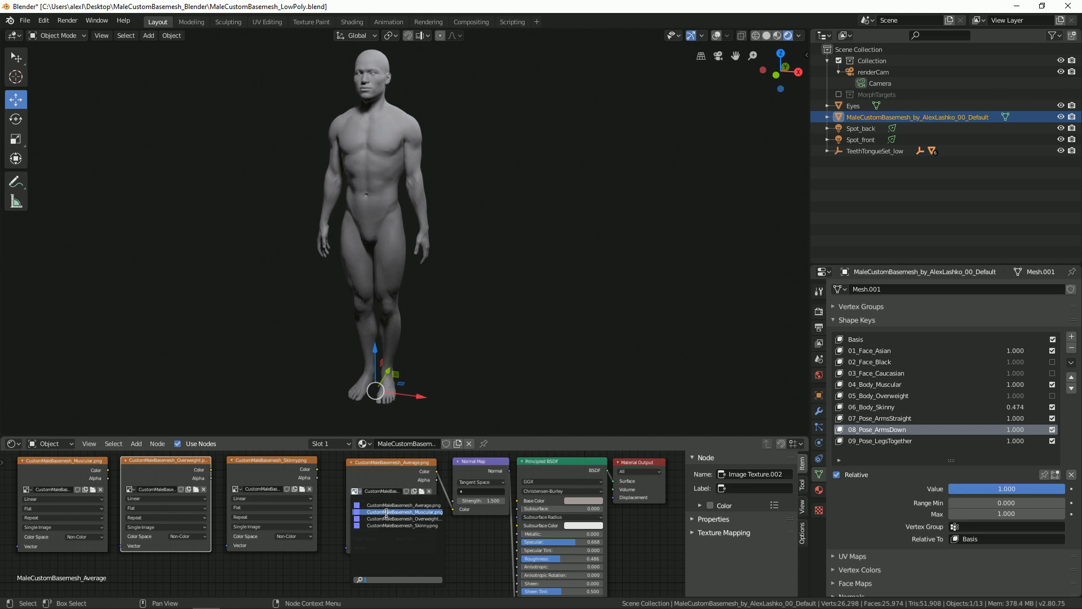
mouse_move(394, 514)
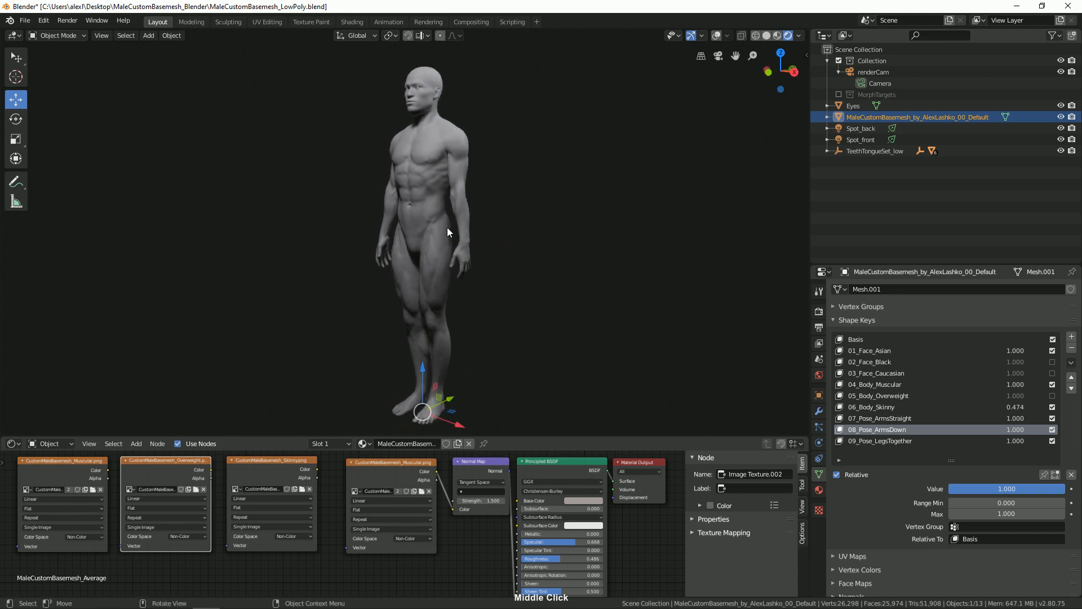
drag(448, 232, 480, 229)
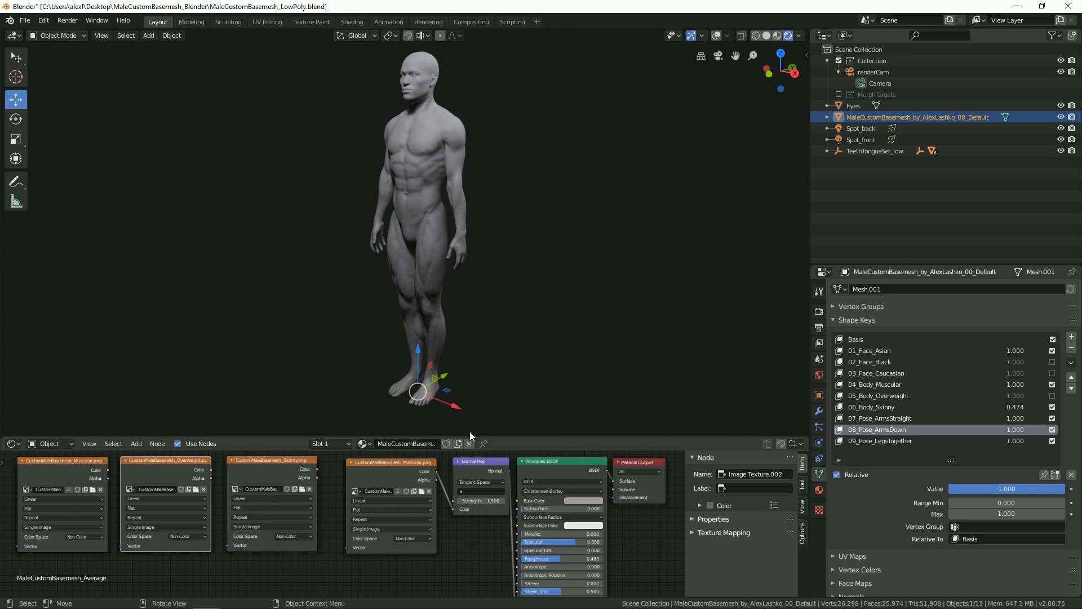
mouse_move(510, 225)
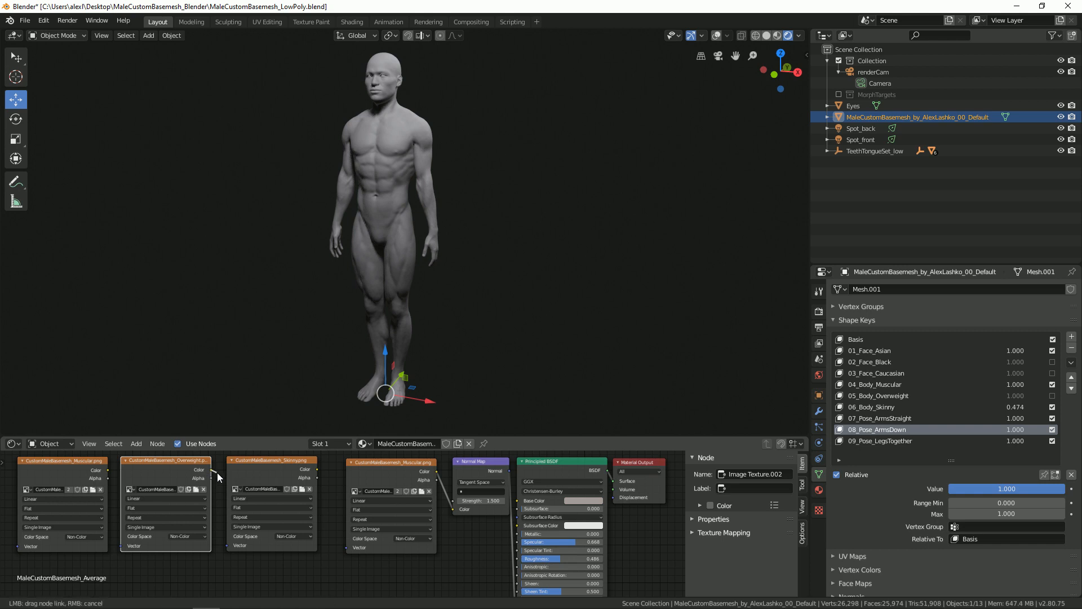
mouse_move(217, 474)
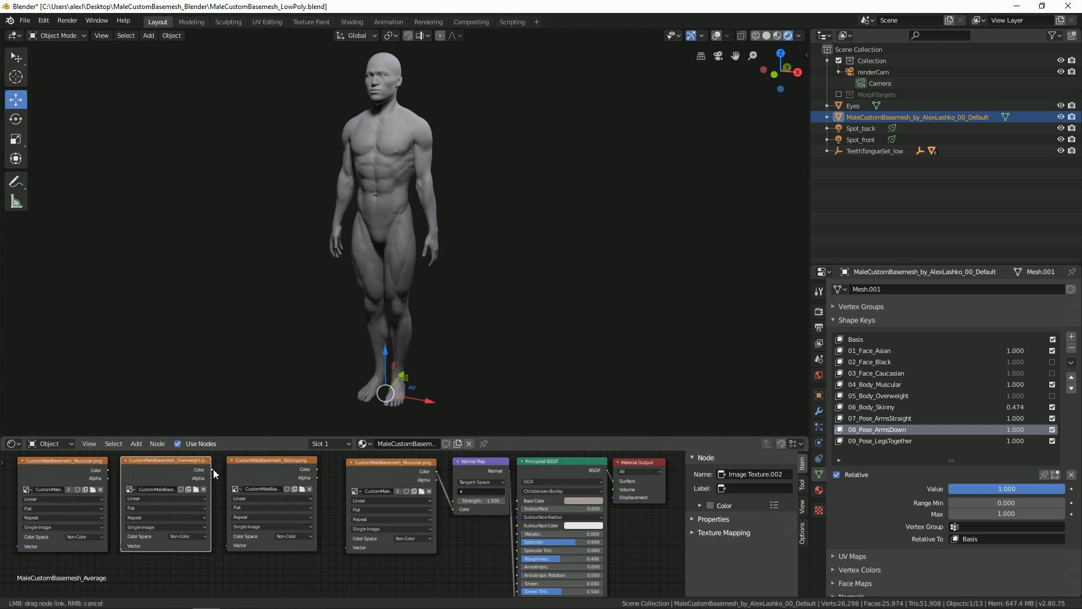
drag(213, 472, 457, 514)
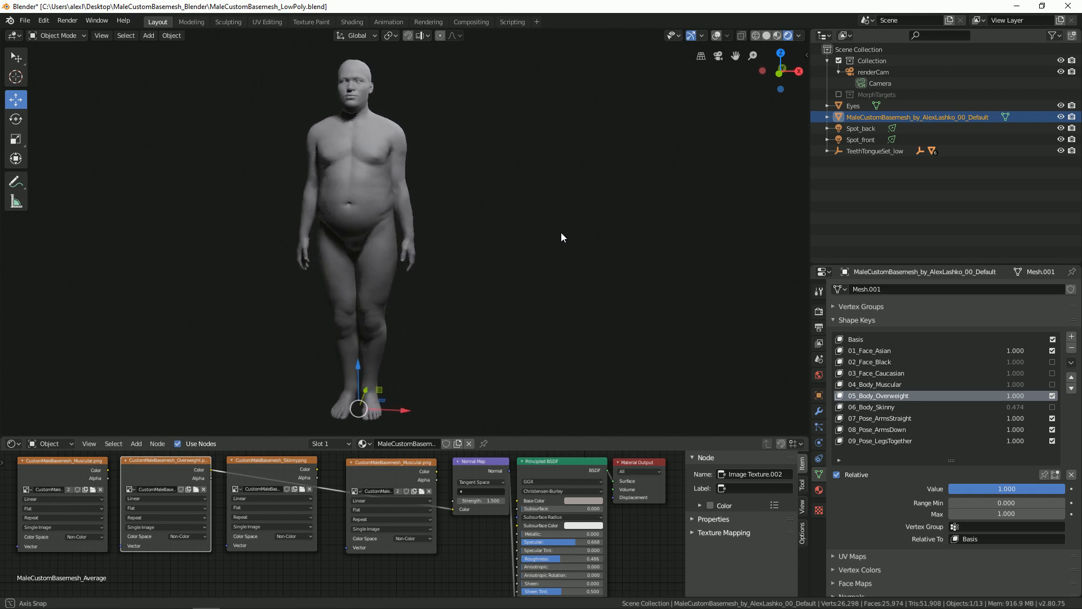
Orbit the view to inspect the overweight figure from an angle
drag(563, 238, 501, 241)
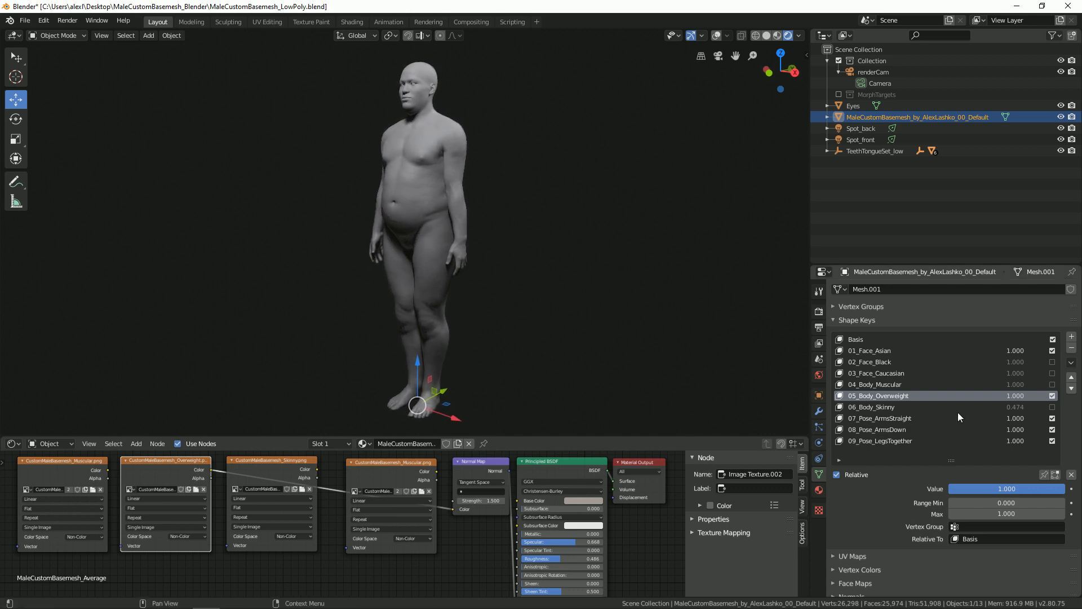
mouse_move(895, 399)
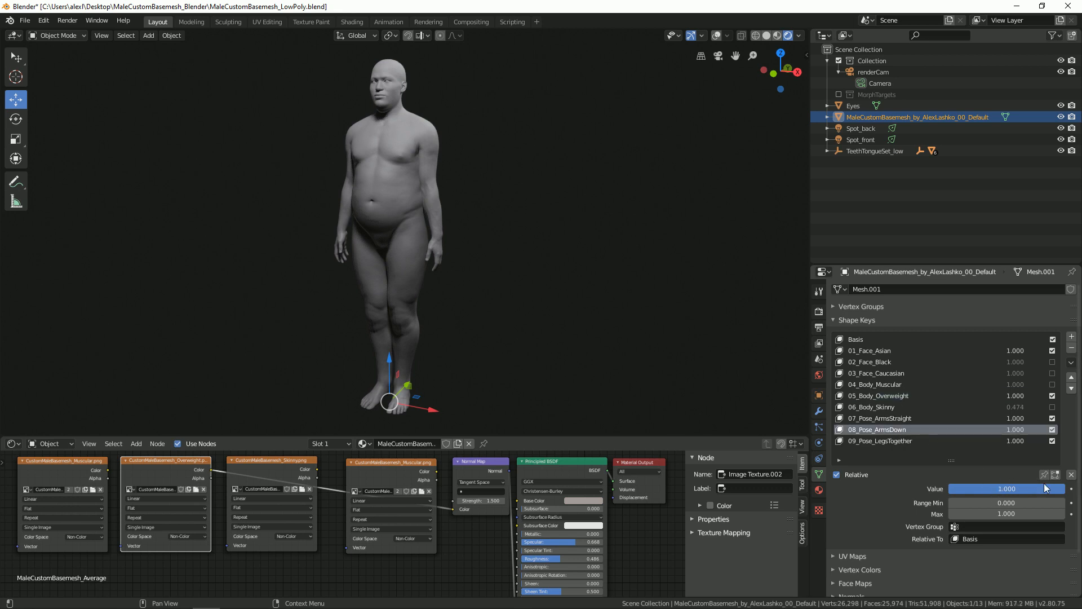
Set 08_Pose_ArmsDown's Max to 2.000 and its Value to about 0.885
drag(1028, 488, 1034, 488)
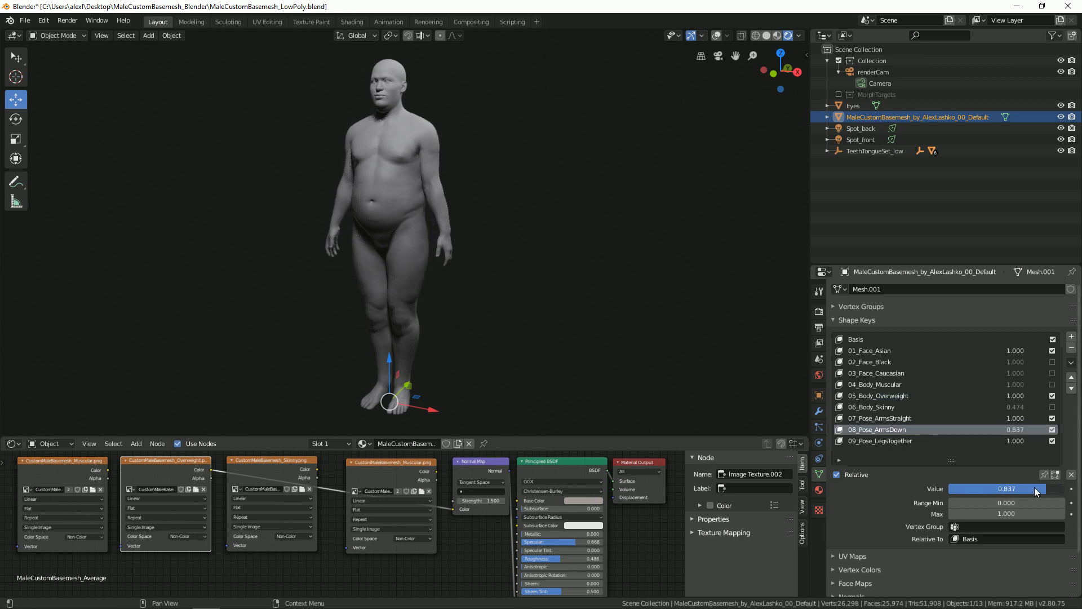
drag(1035, 488, 1021, 488)
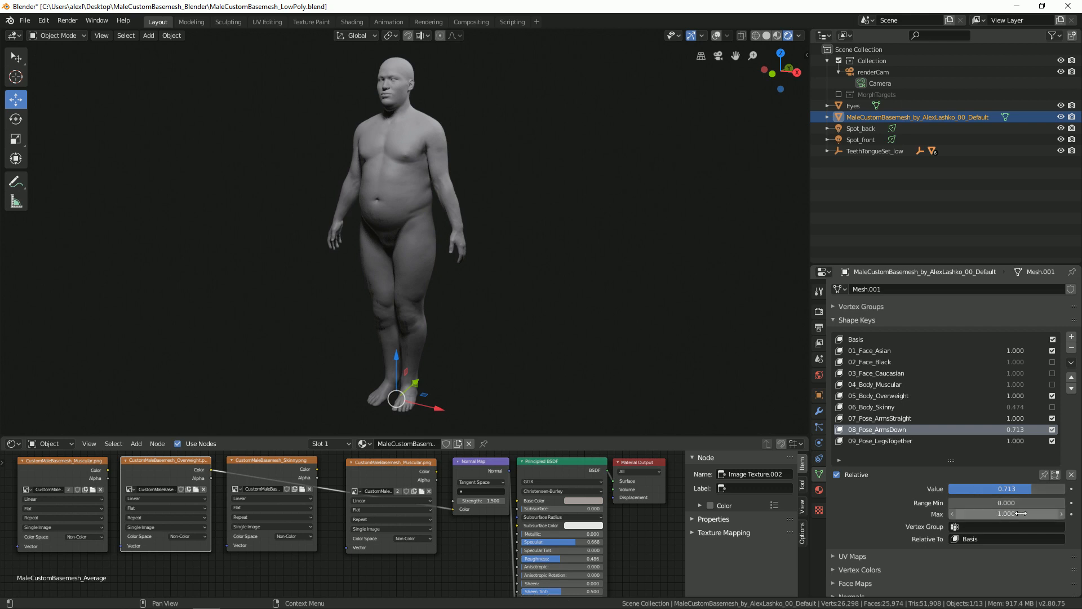
click(1005, 514)
text(2.000)
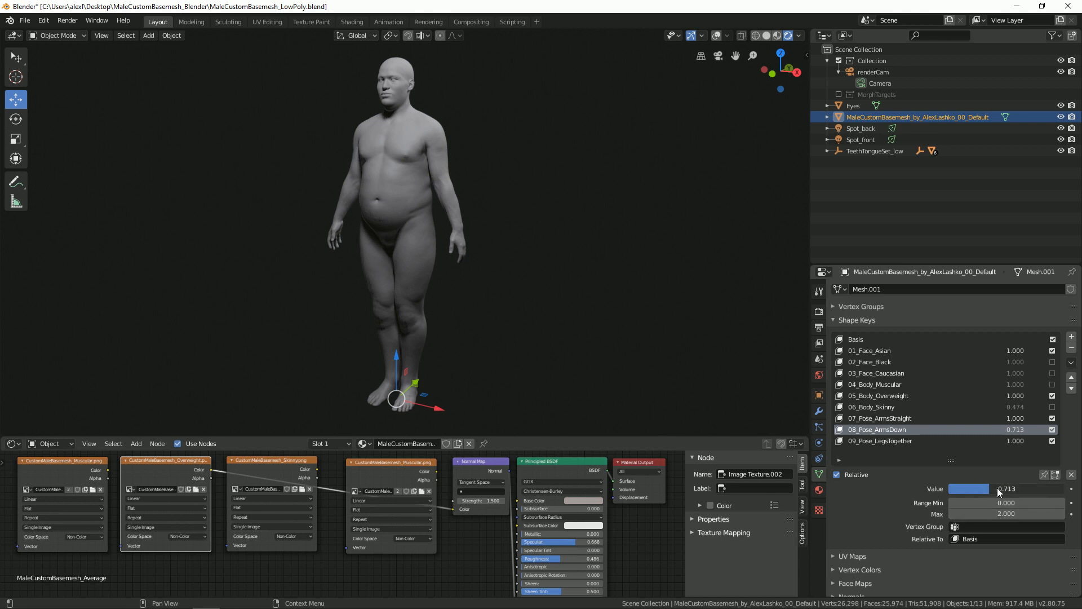
drag(966, 488, 1015, 488)
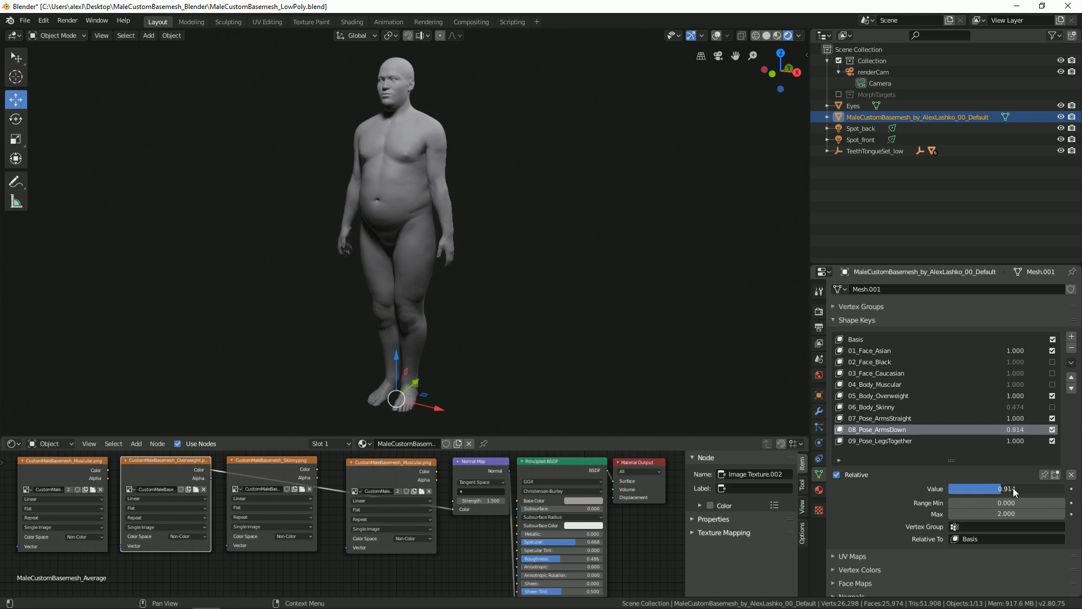
drag(1008, 488, 988, 489)
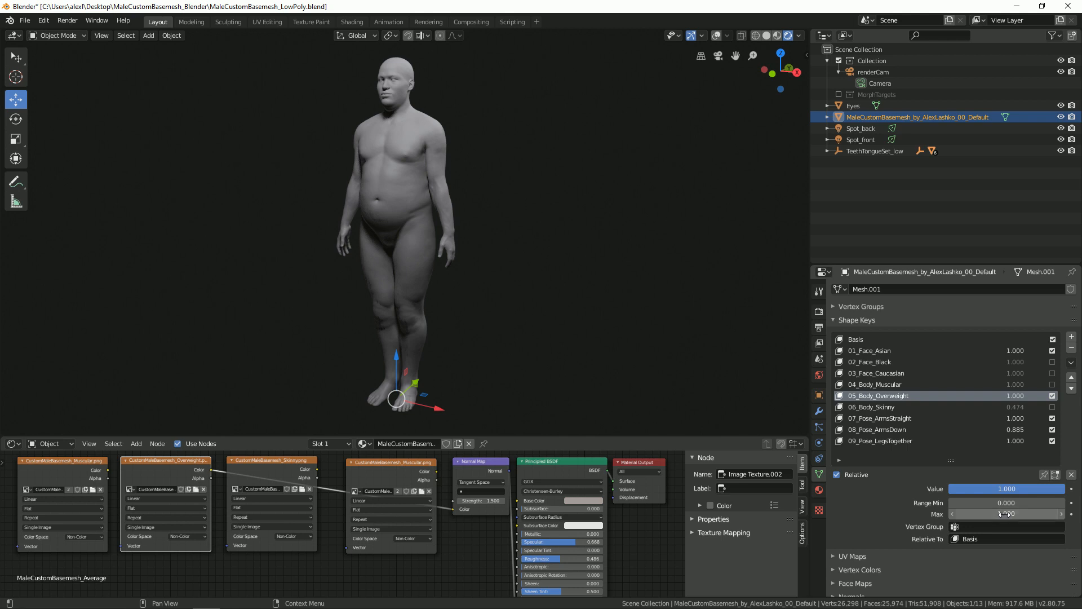
Raise 05_Body_Overweight's maximum and drag its Value past 1.0 to about 1.5, checking from an angle
text(1.6)
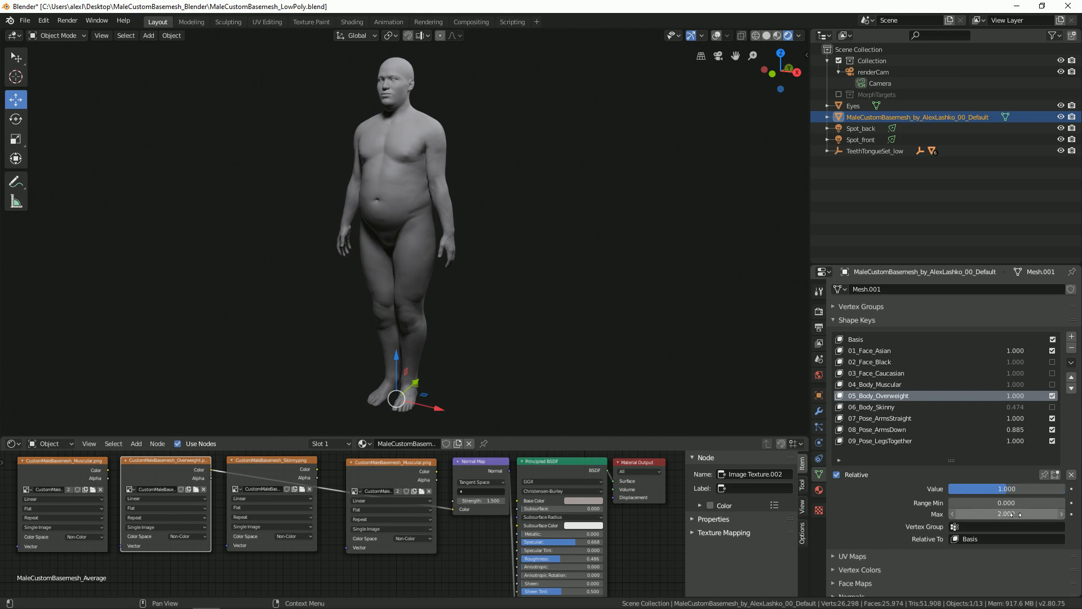
drag(994, 488, 1021, 488)
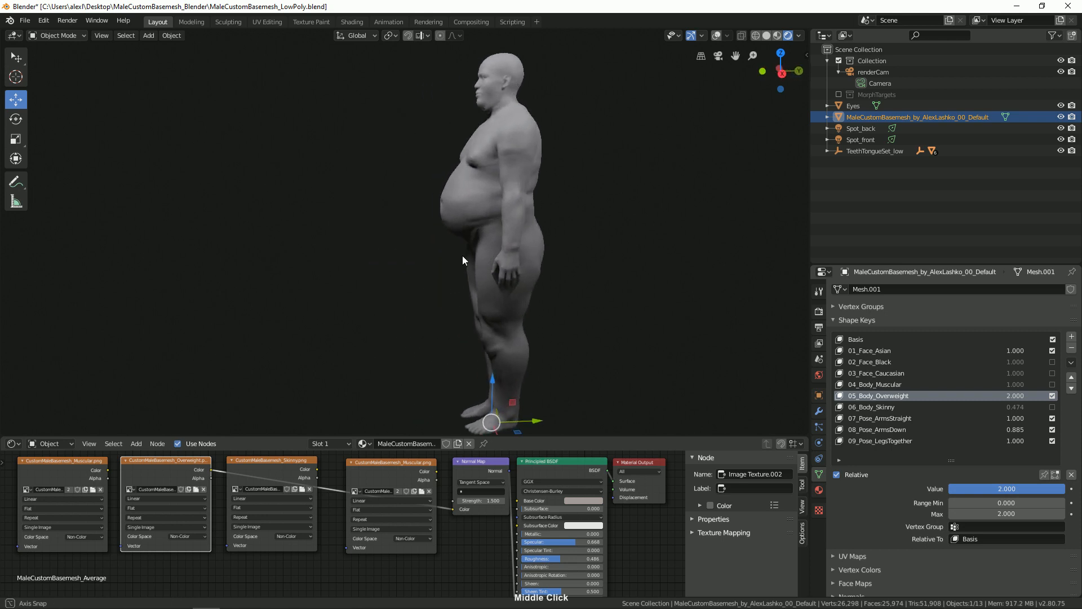
drag(462, 260, 588, 255)
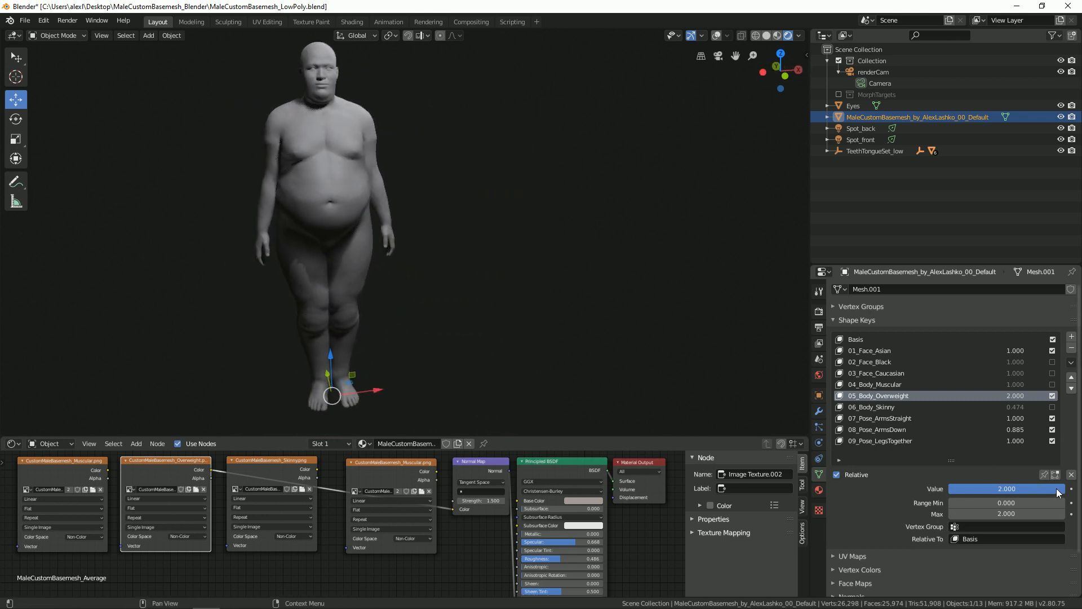
drag(1050, 489, 1028, 489)
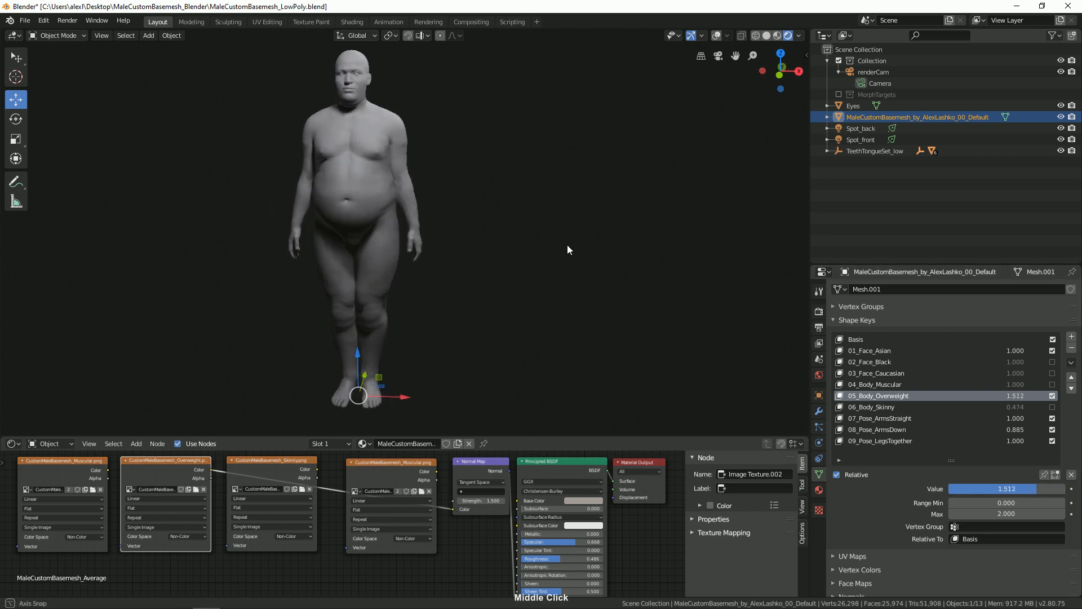
drag(566, 248, 634, 269)
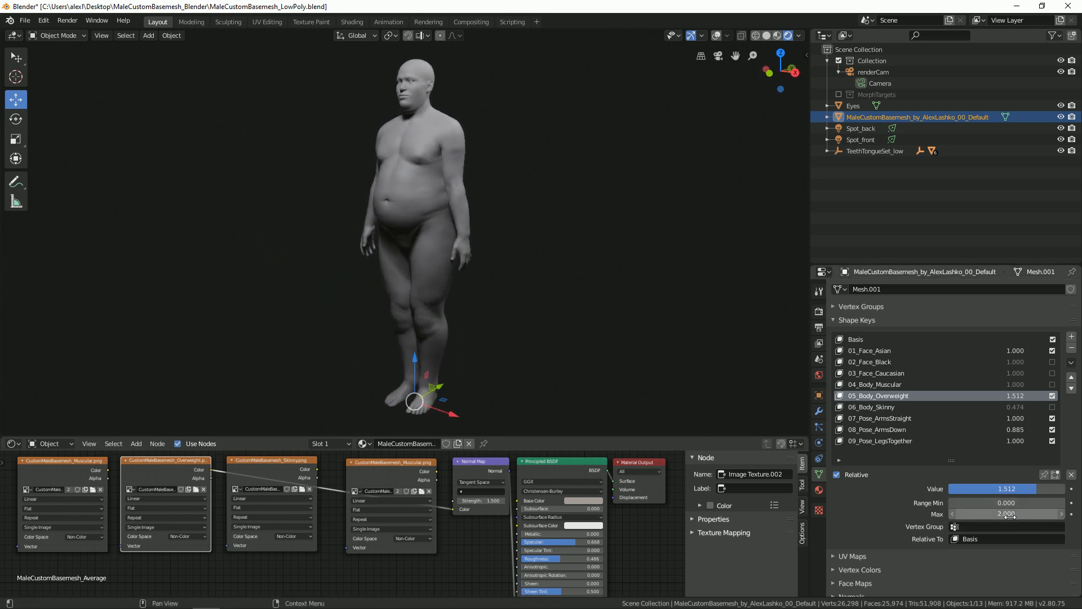
Set the overweight key's Max to 2 and ease its Value back to about 1.82
click(1004, 514)
text(3.000)
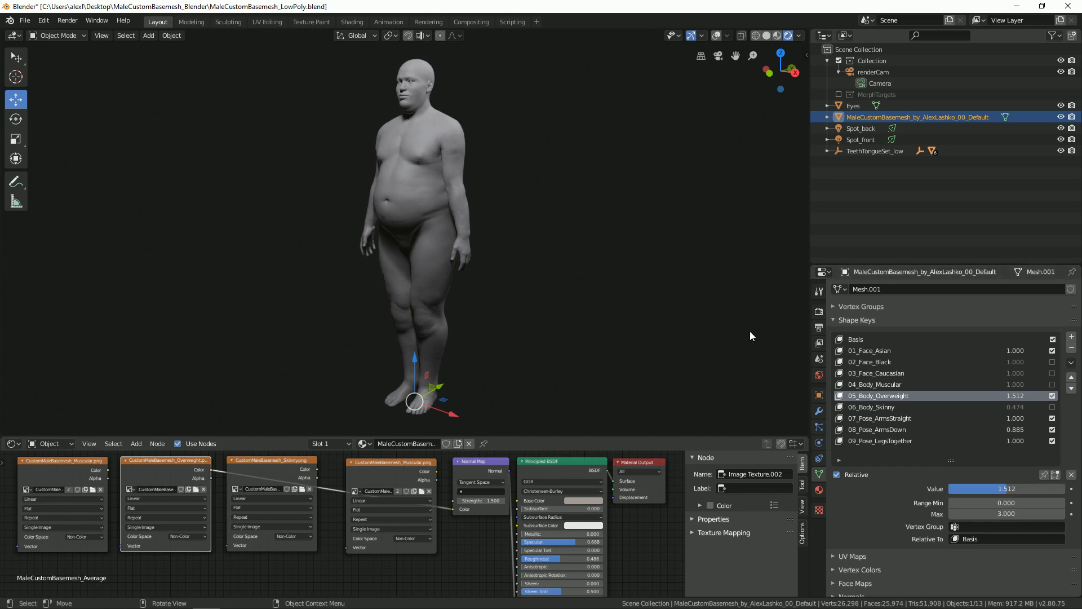
drag(988, 488, 1039, 488)
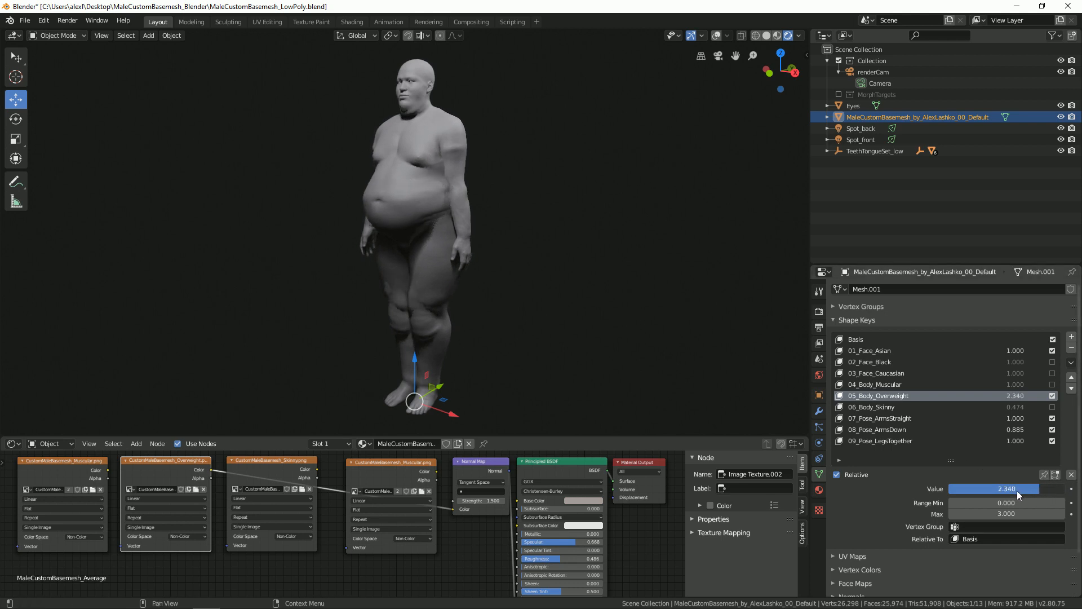
drag(1022, 488, 1001, 488)
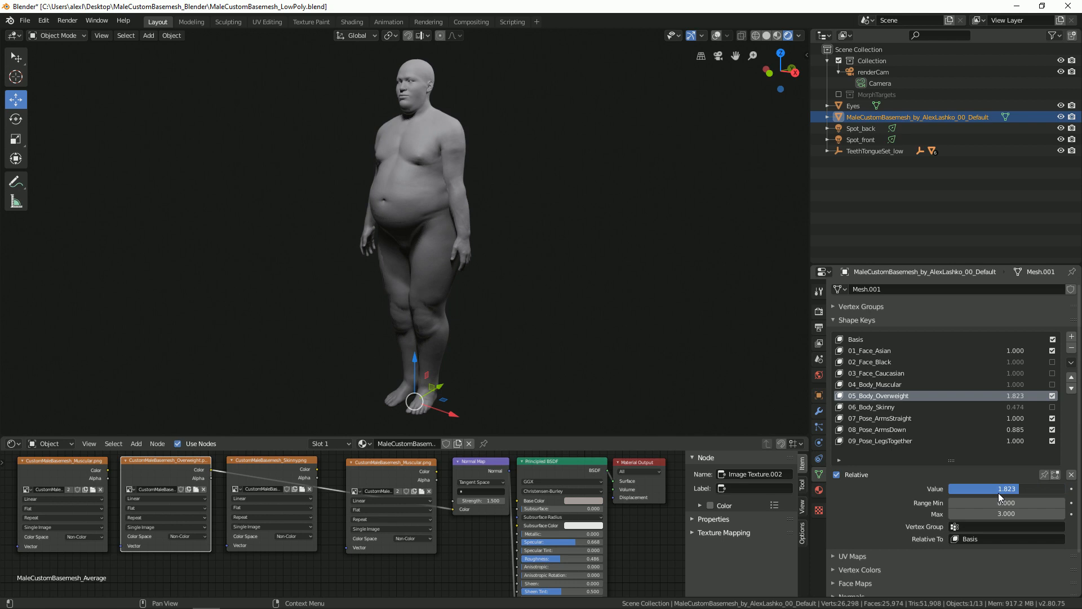
click(1005, 514)
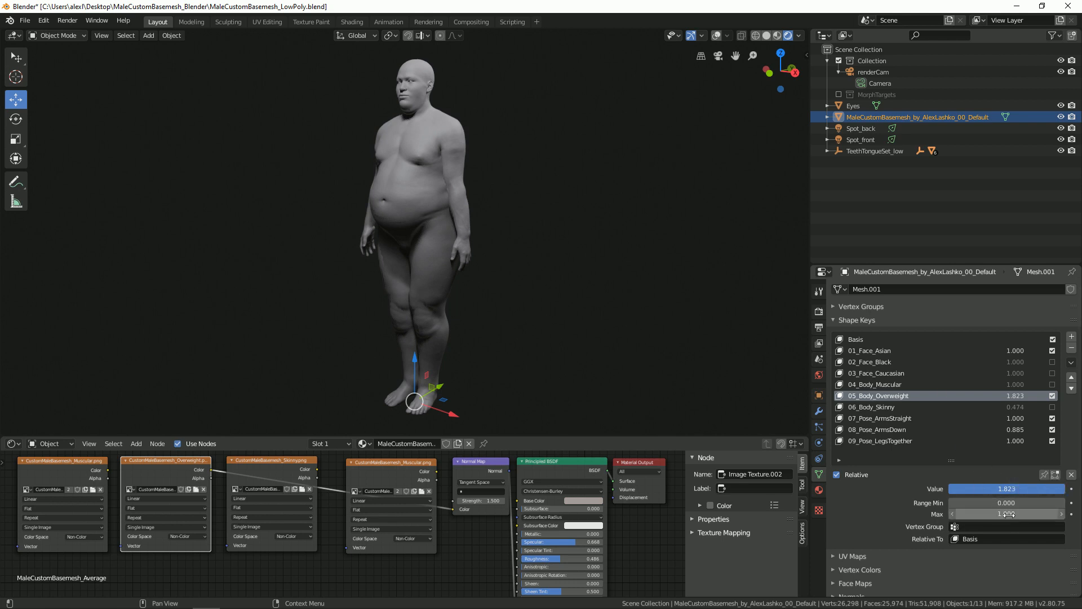
click(1005, 514)
text(2.000)
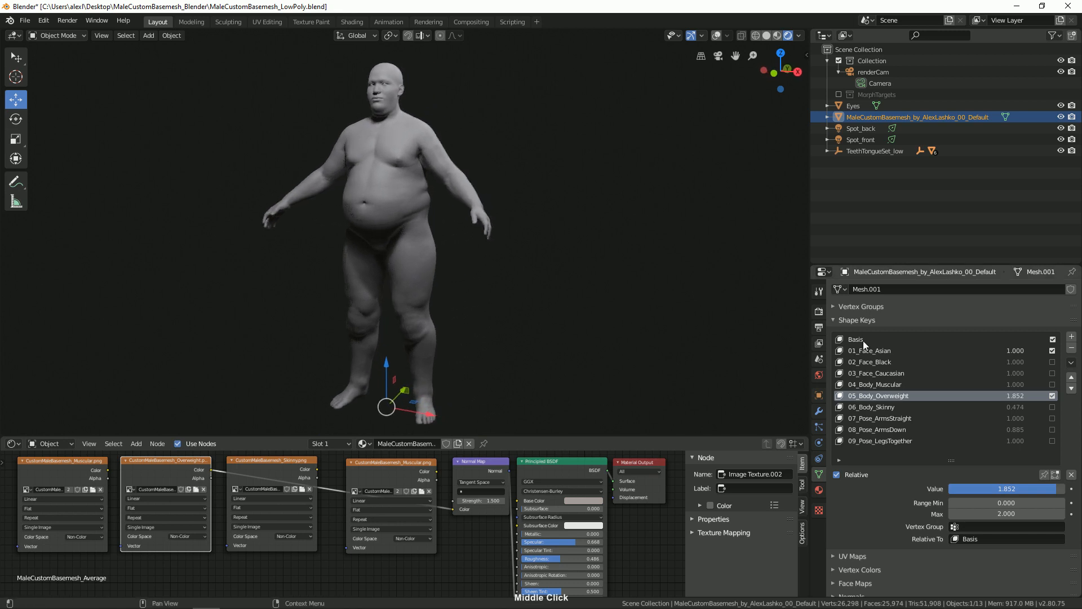
Switch off 05_Body_Overweight and enable 06_Body_Skinny at 1.0, selecting it
click(1052, 396)
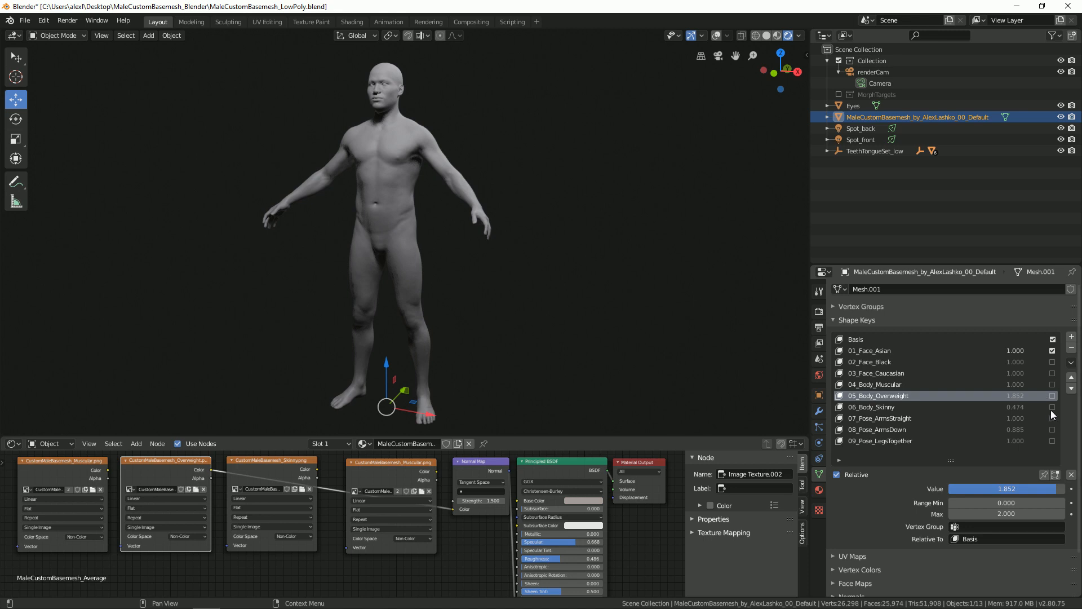
click(1052, 407)
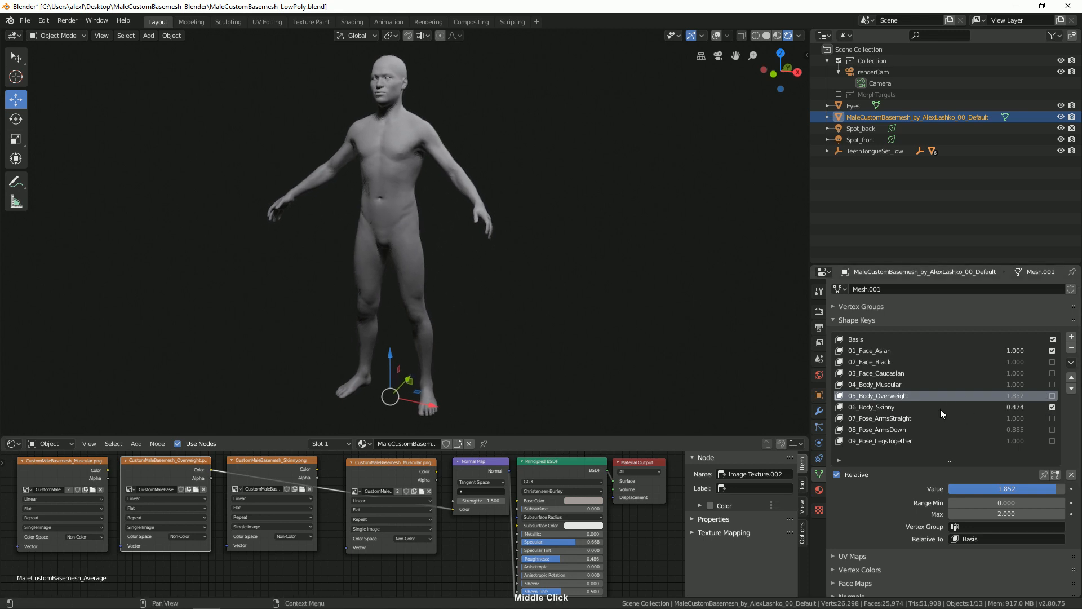
click(891, 407)
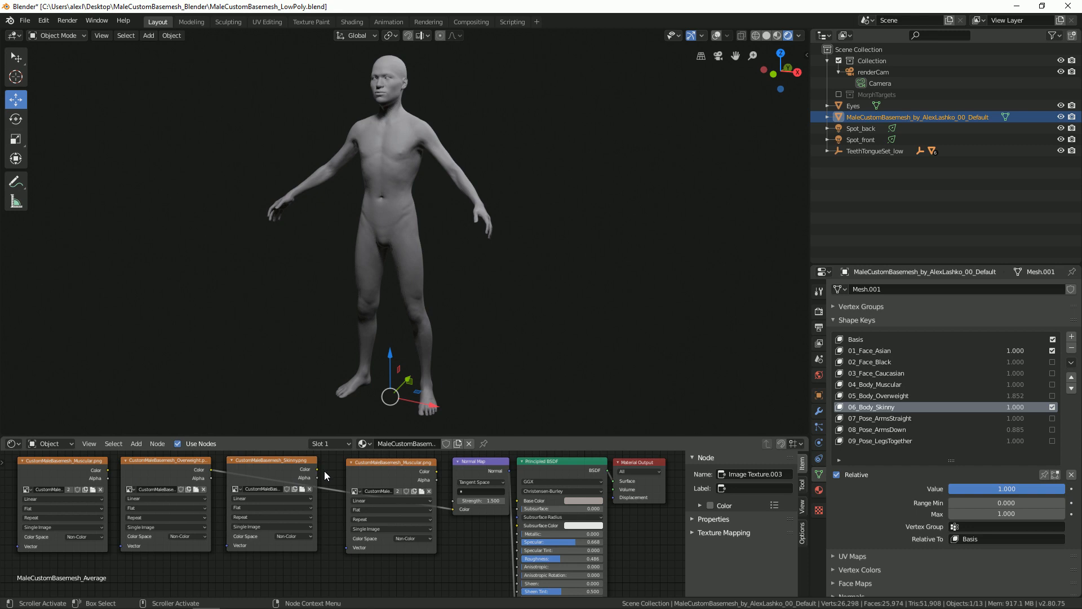
Link the Skinny texture's Color output into the Normal Map node's Color input
drag(319, 472, 475, 528)
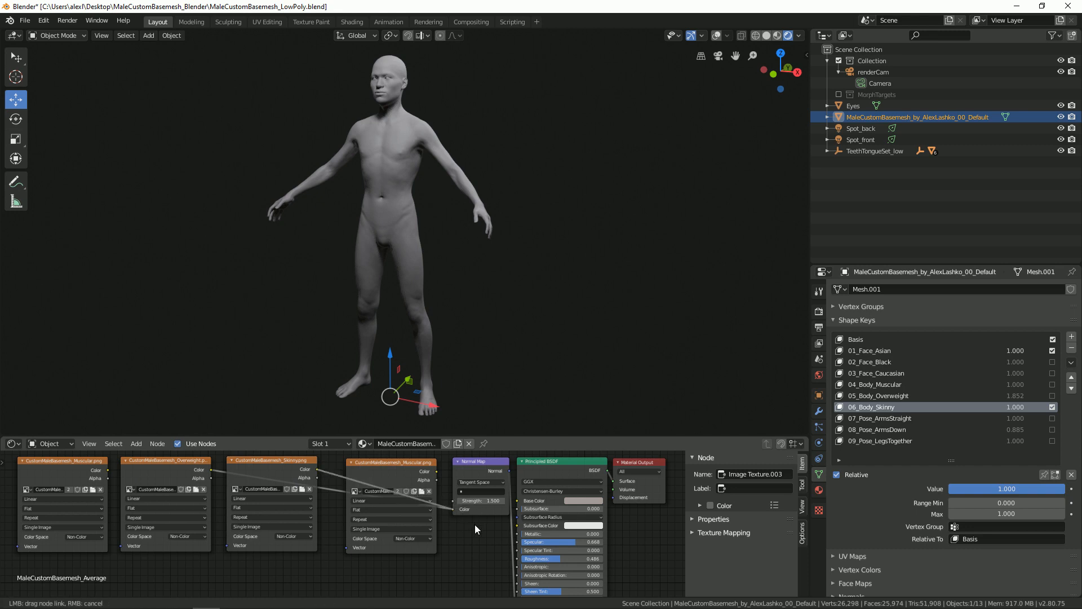
mouse_move(484, 492)
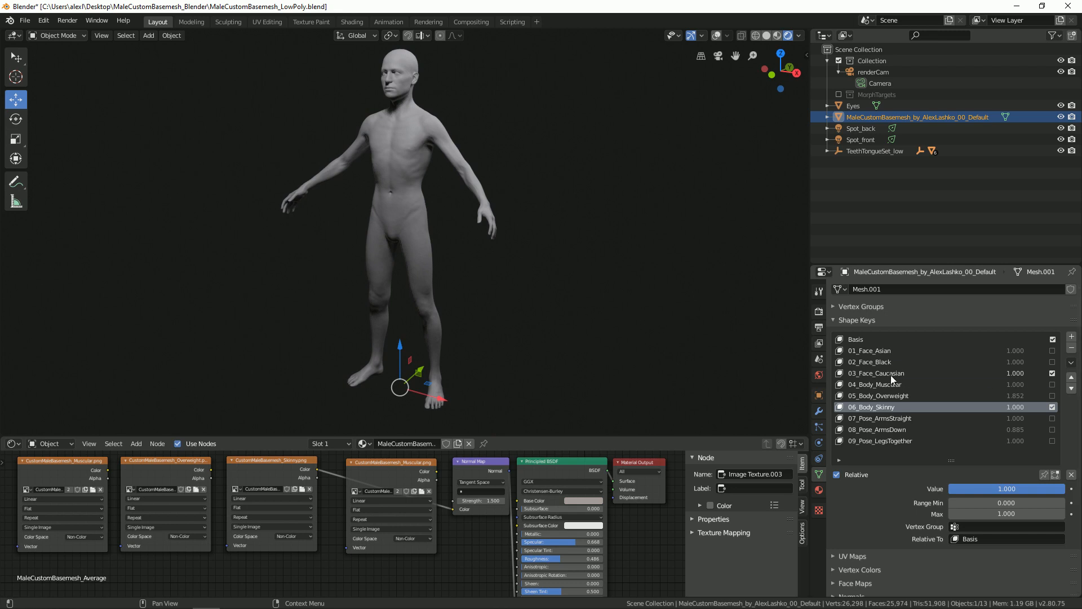
Enable 03_Face_Caucasian at 1.0 in place of 01_Face_Asian
click(877, 373)
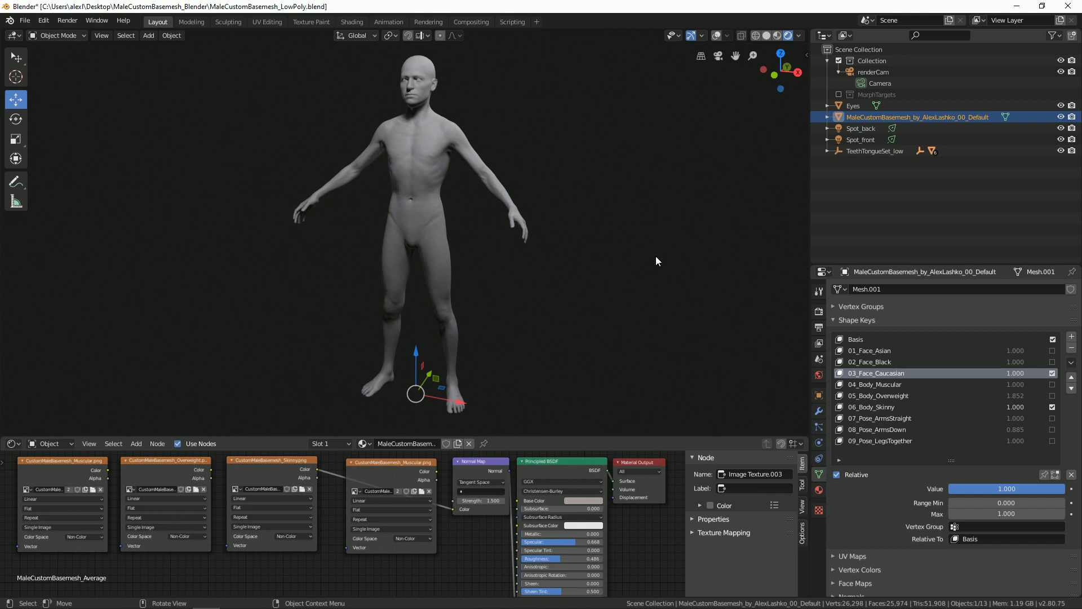
mouse_move(643, 262)
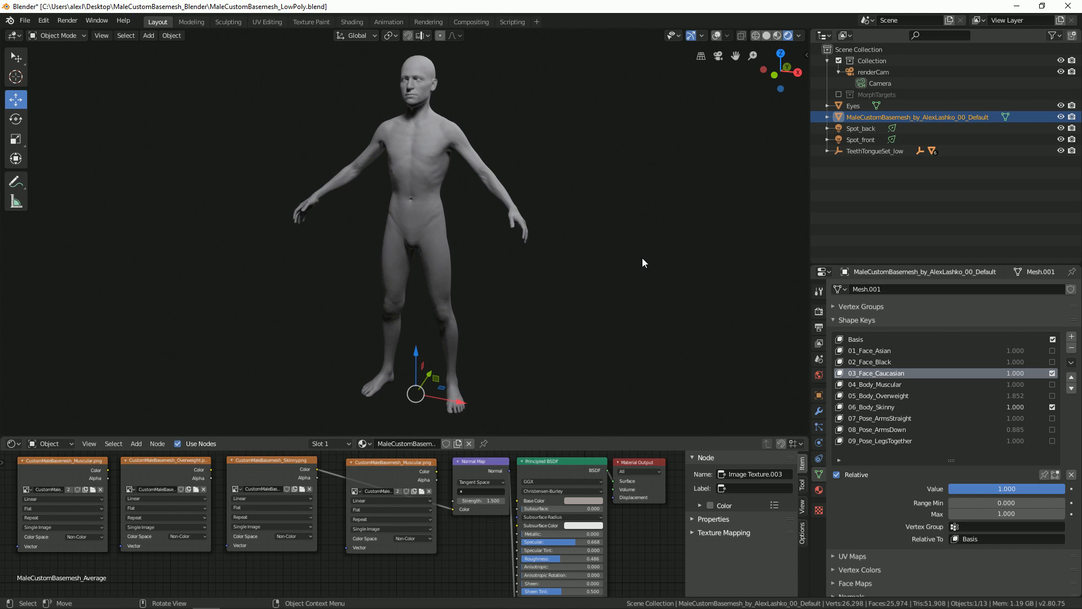
mouse_move(636, 269)
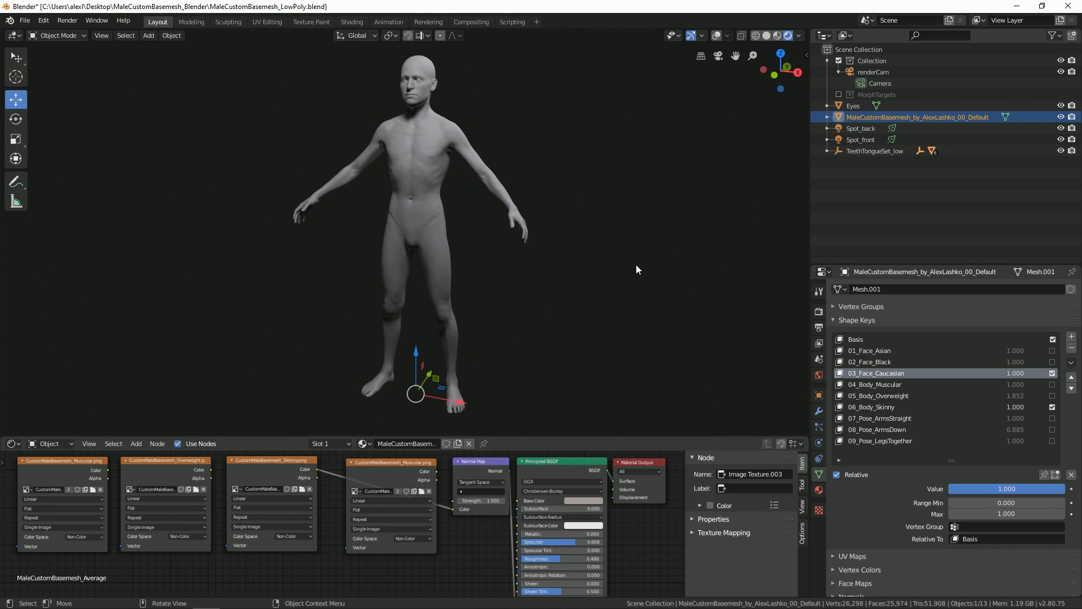
mouse_move(642, 277)
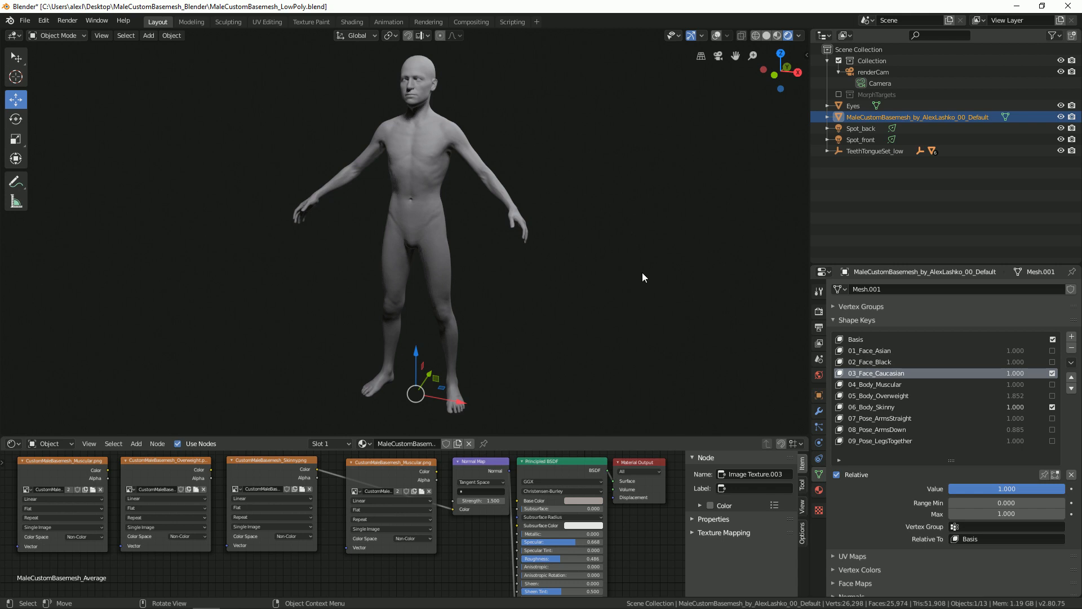